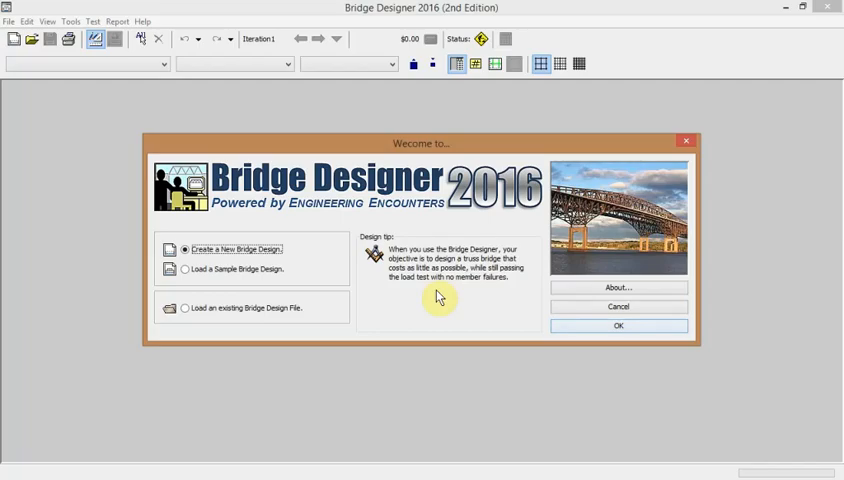
mouse_move(440, 296)
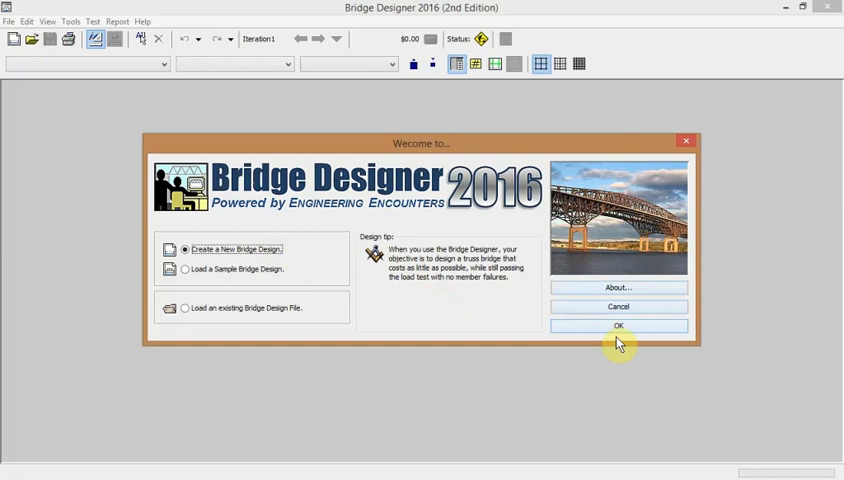
Step: Dismiss the Welcome dialog to begin a new design in the setup wizard
click(618, 326)
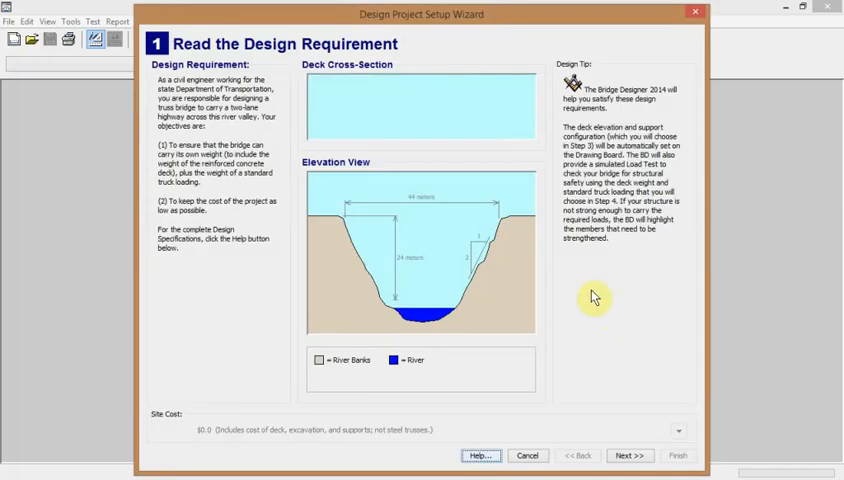
mouse_move(452, 42)
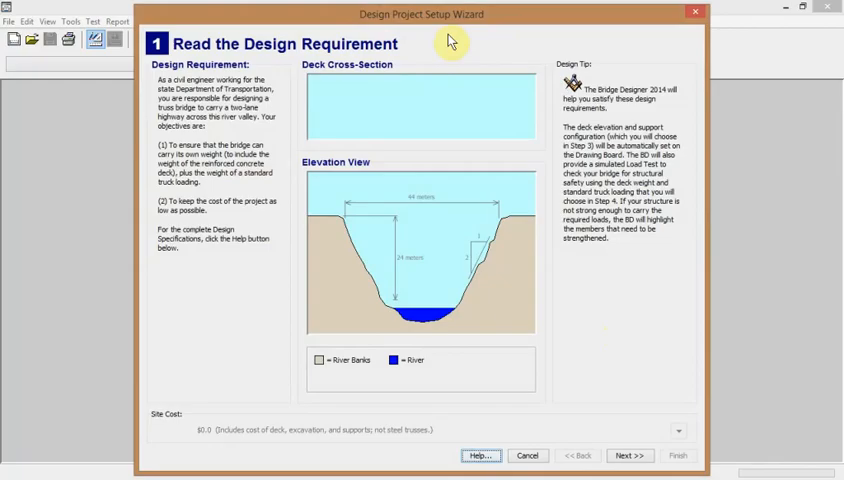
mouse_move(424, 356)
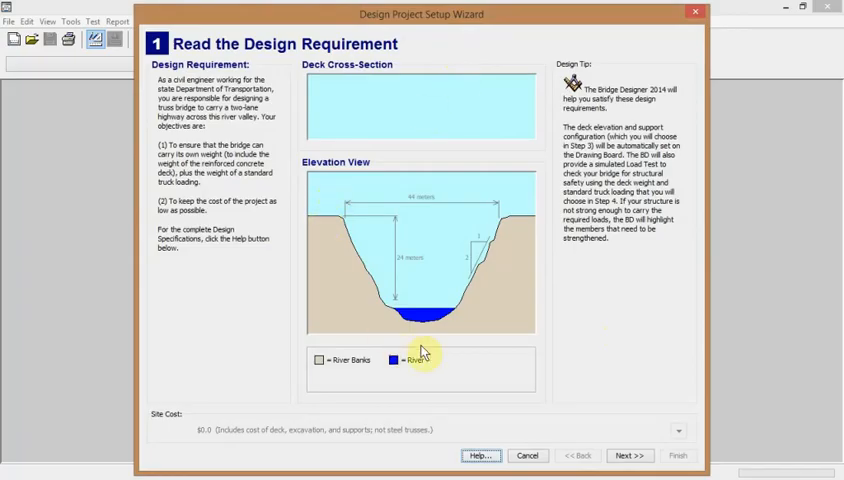
mouse_move(508, 184)
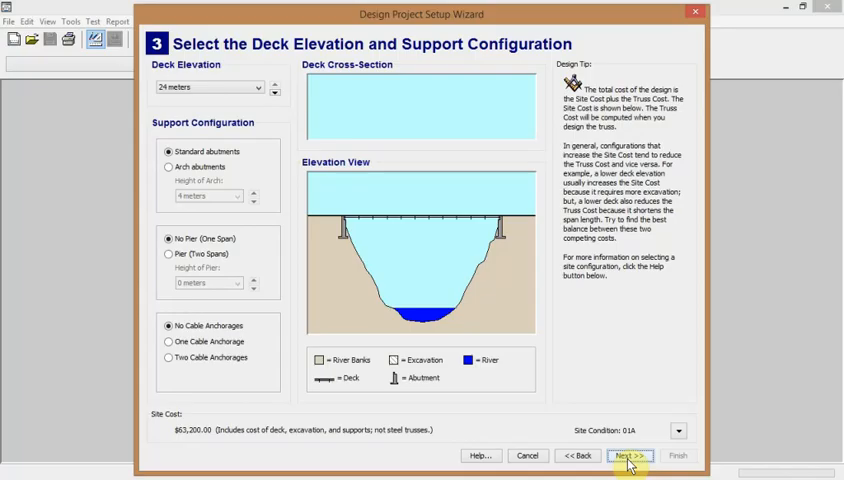
mouse_move(504, 200)
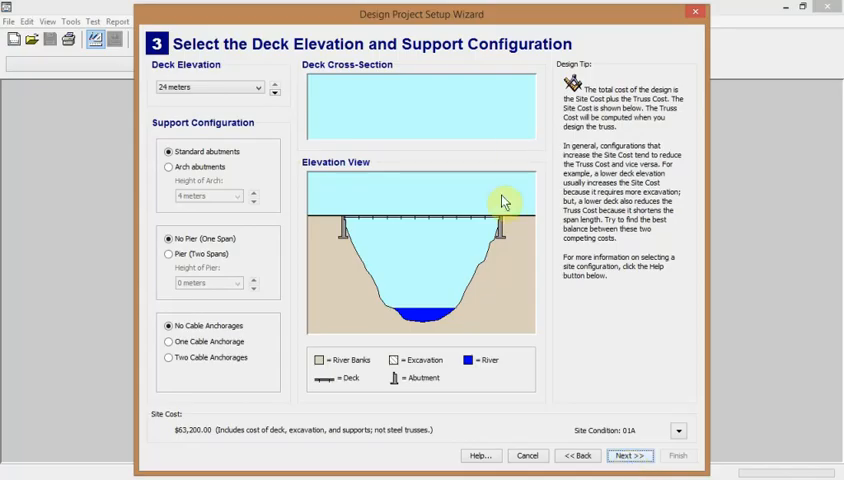
mouse_move(532, 240)
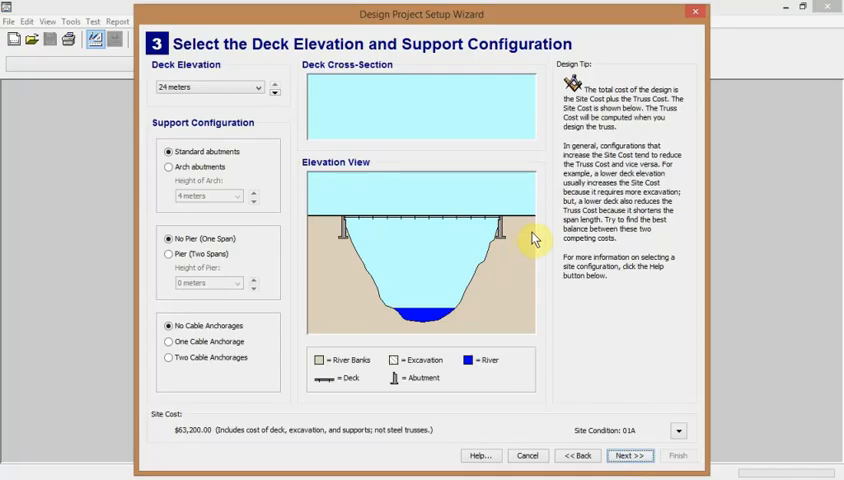
mouse_move(420, 134)
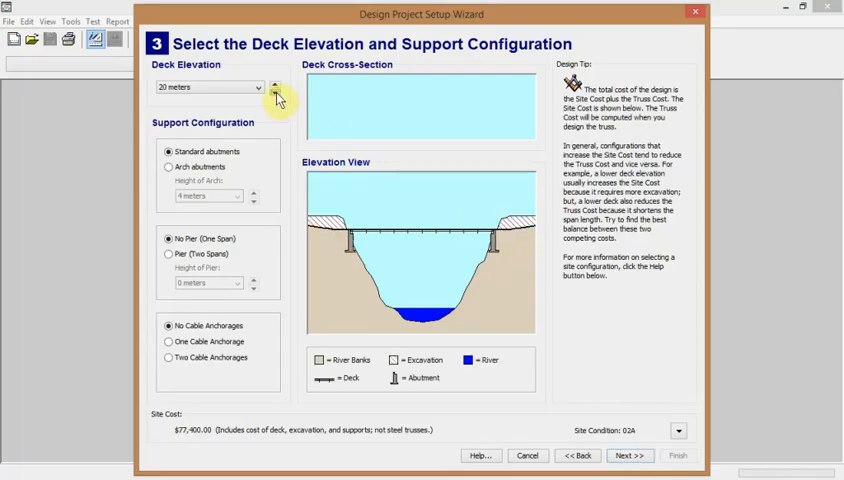
Step: Step the deck elevation down through 12 and 4 to 0 meters, site cost $138,300
click(276, 92)
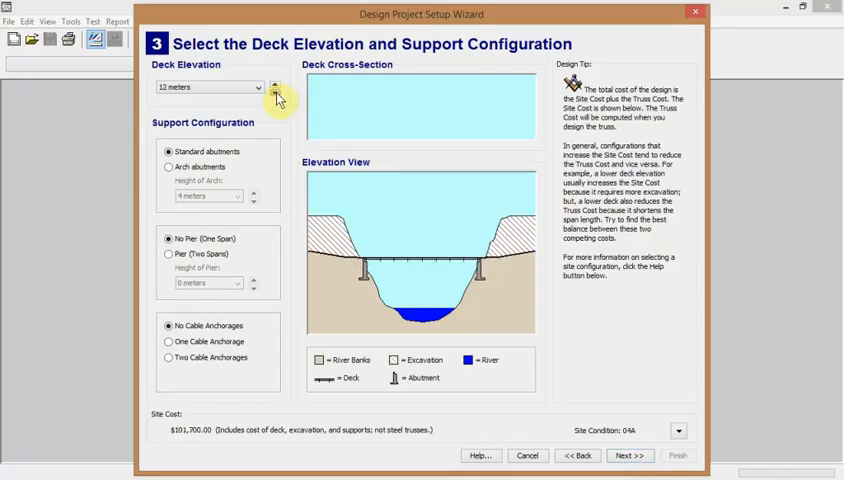
click(274, 92)
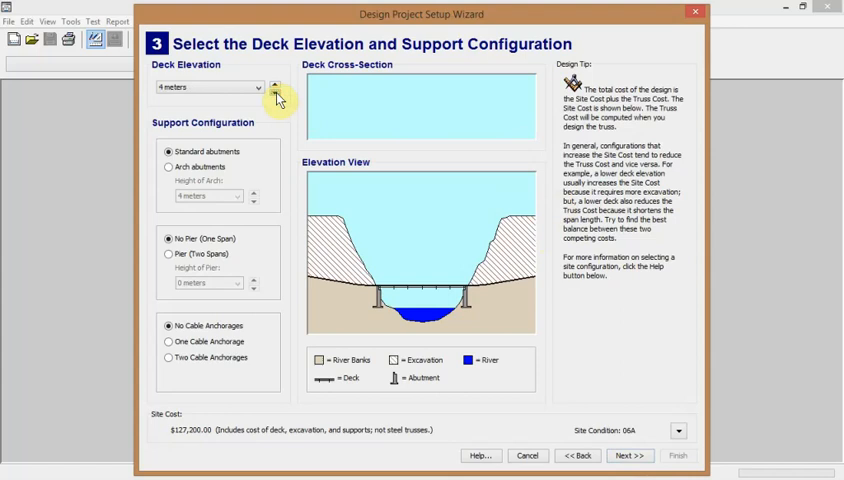
click(272, 88)
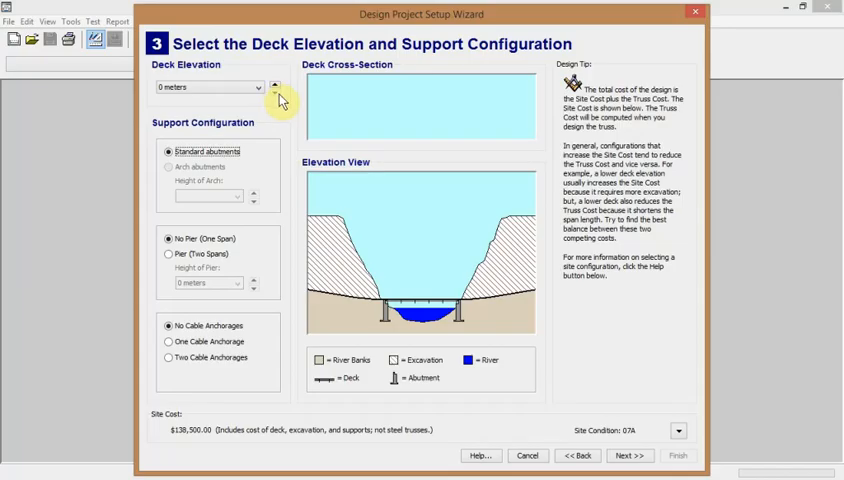
mouse_move(350, 40)
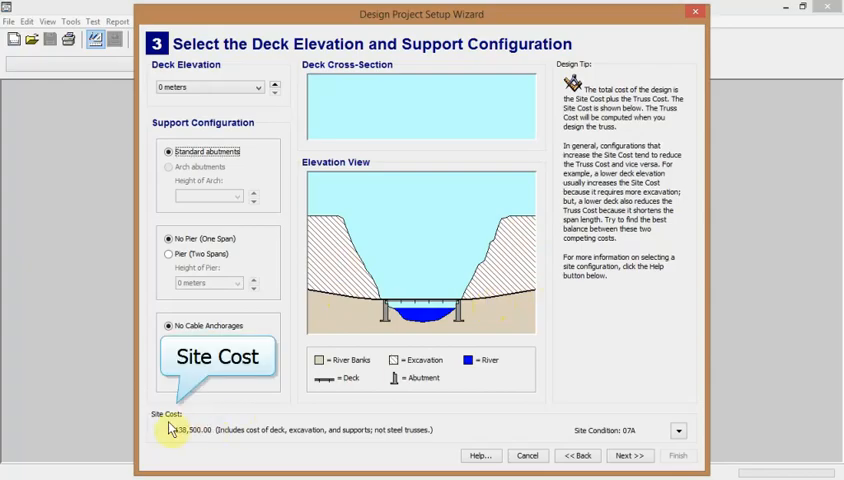
mouse_move(180, 444)
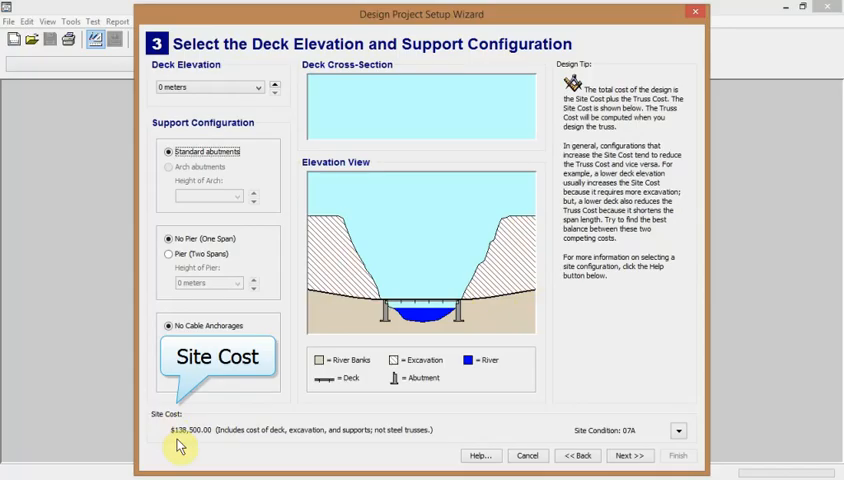
mouse_move(280, 336)
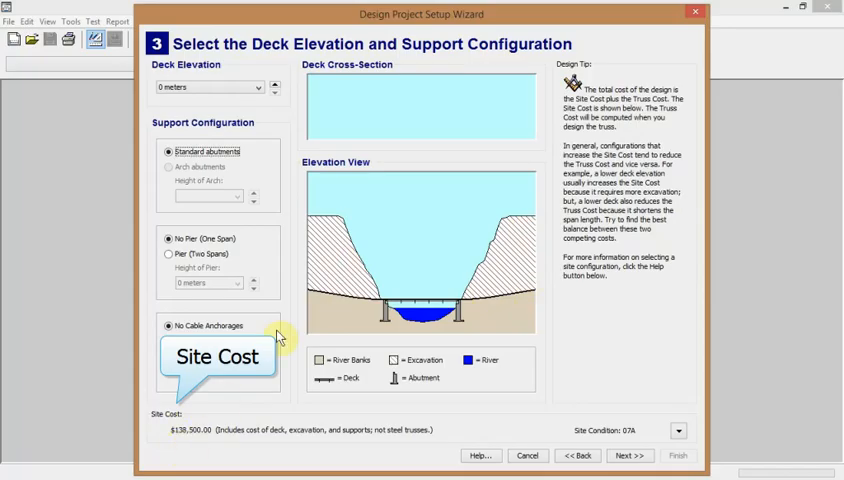
mouse_move(448, 336)
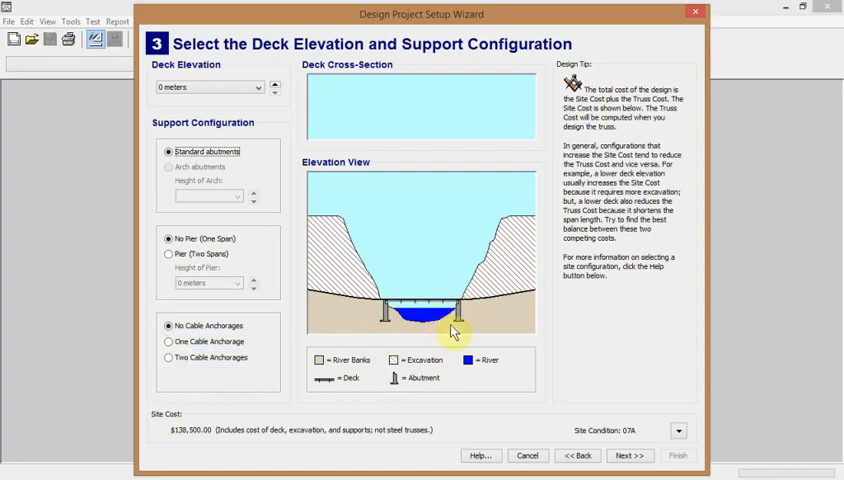
mouse_move(278, 88)
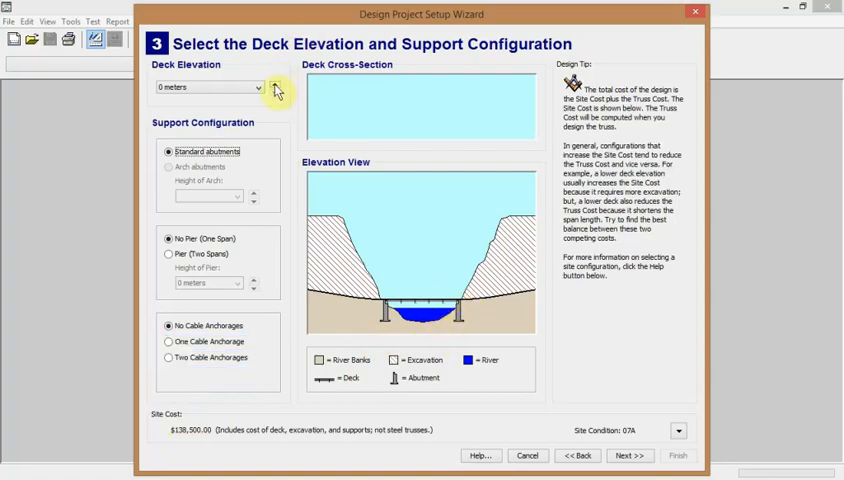
Step: Step the deck elevation back up through 4, 12 and 20 to 24 meters, site cost $63,200
click(268, 88)
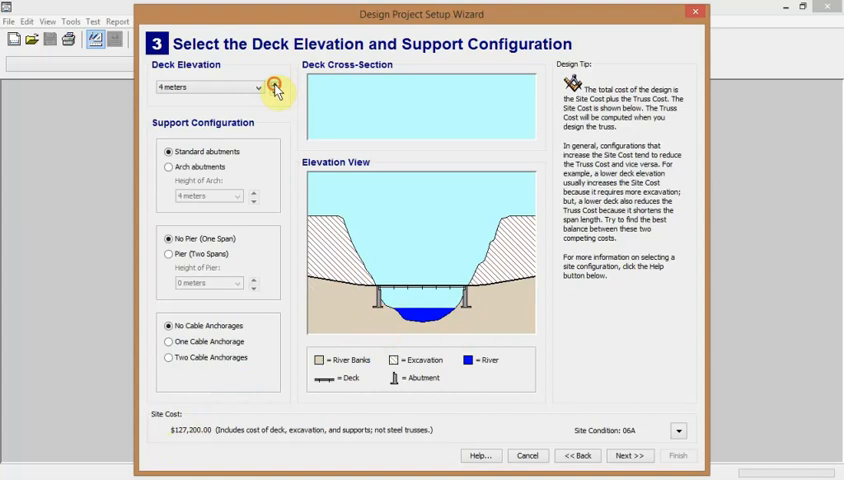
click(268, 88)
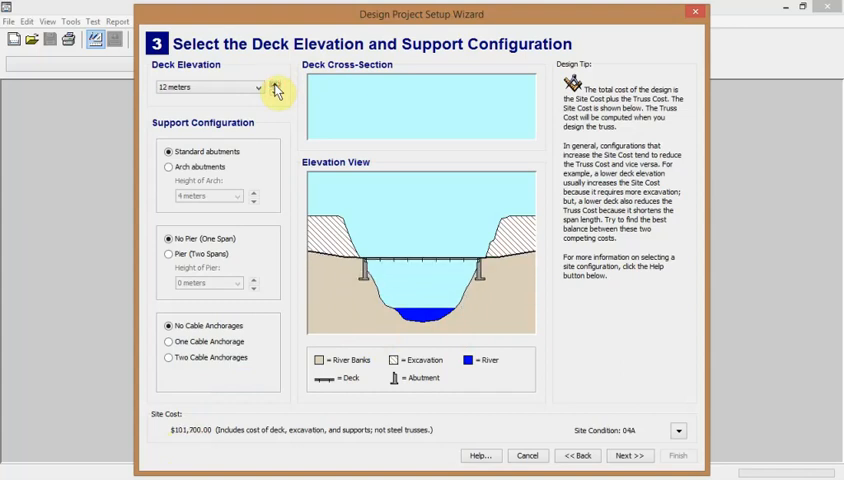
click(272, 88)
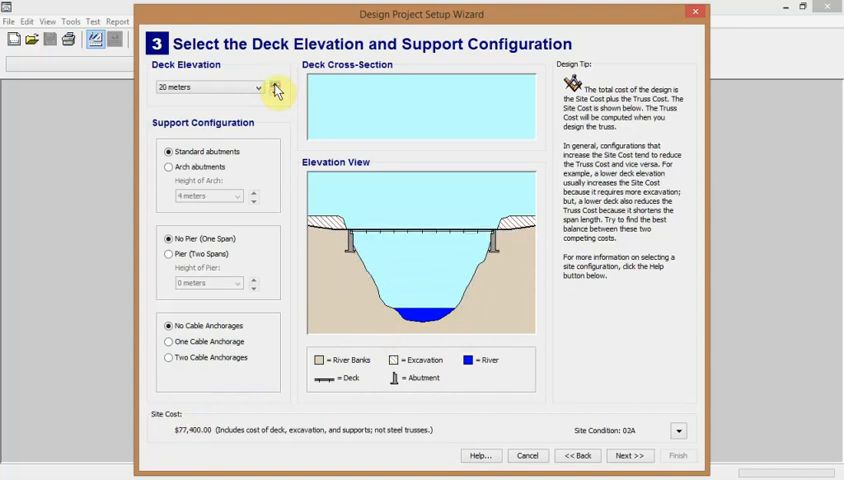
click(264, 88)
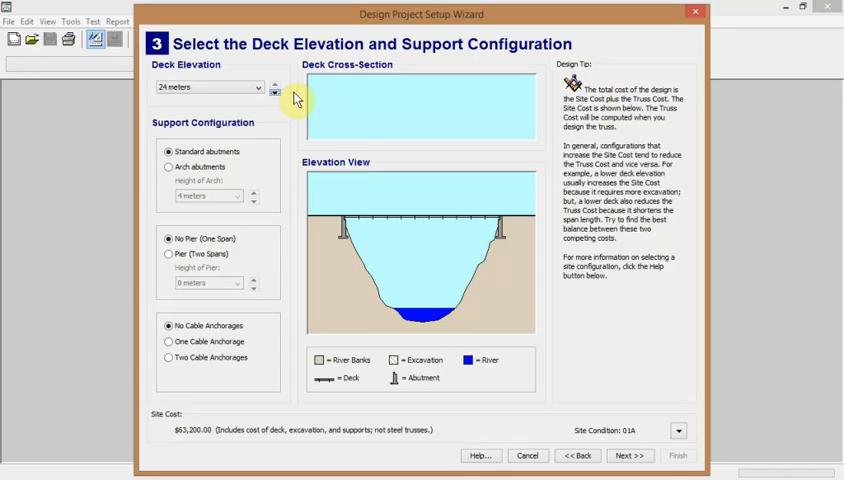
mouse_move(288, 124)
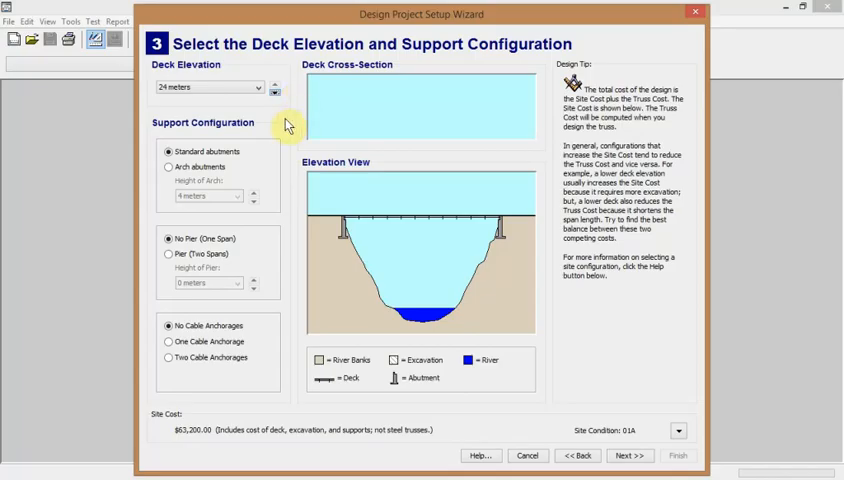
mouse_move(264, 104)
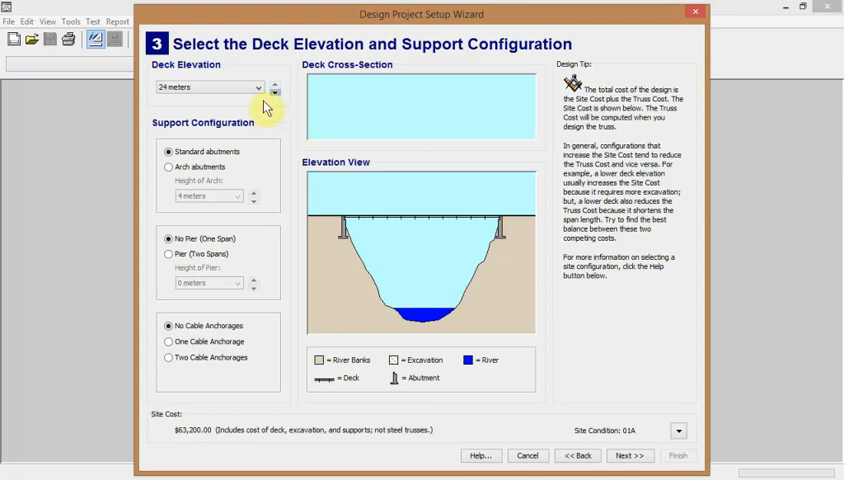
Step: Lower the deck elevation to 12 meters, raising the site cost to $101,700
click(272, 92)
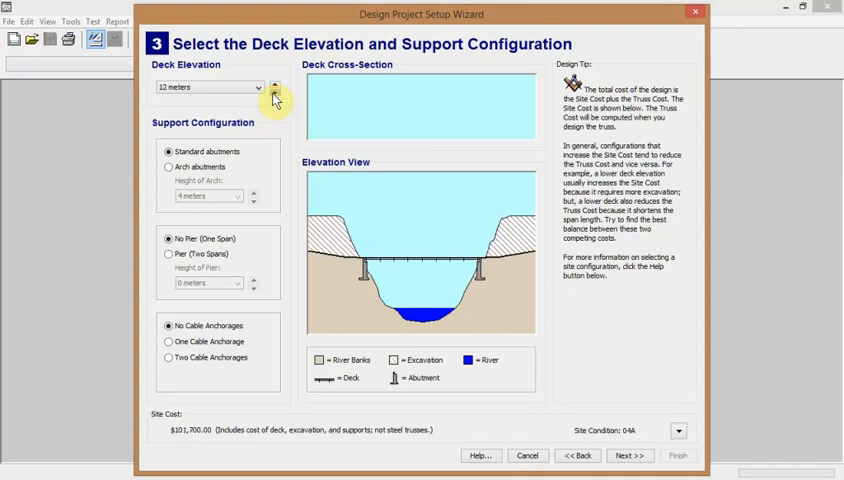
mouse_move(428, 202)
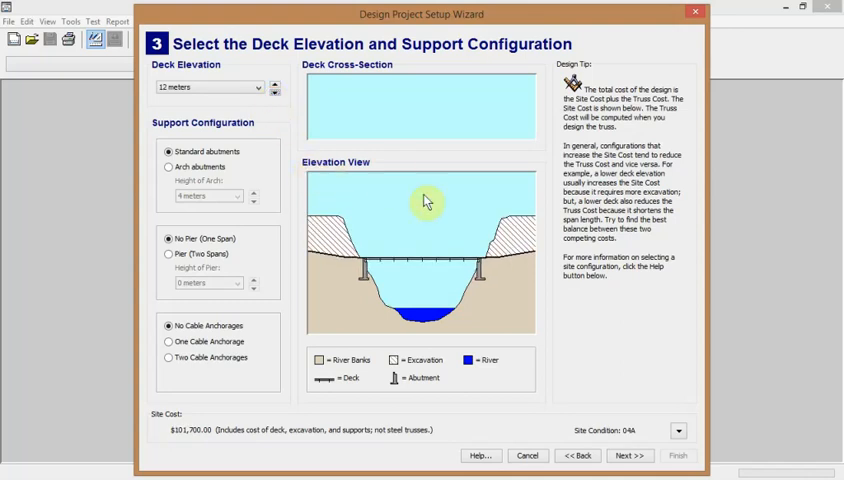
mouse_move(278, 280)
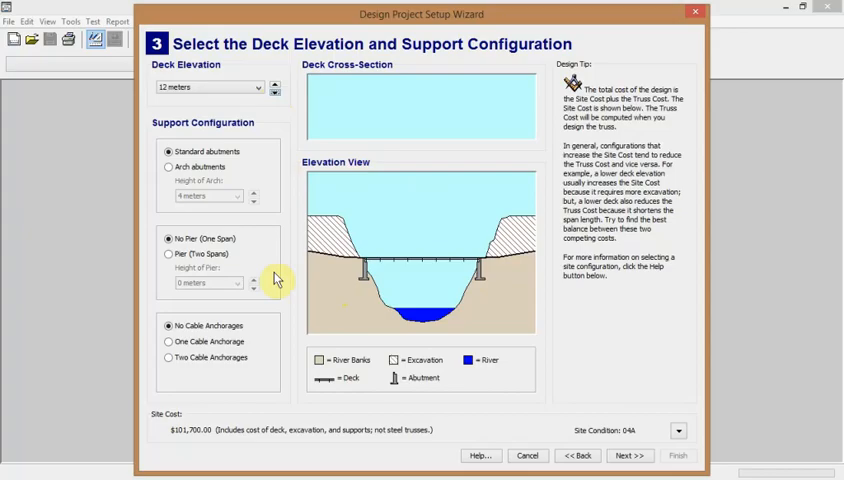
mouse_move(184, 196)
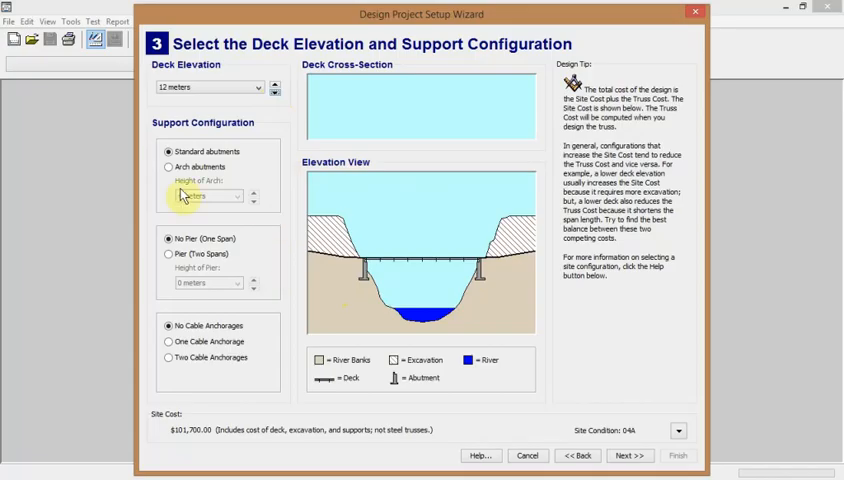
Step: Try arch abutments, then a two-span pier with its height raised twice
click(168, 166)
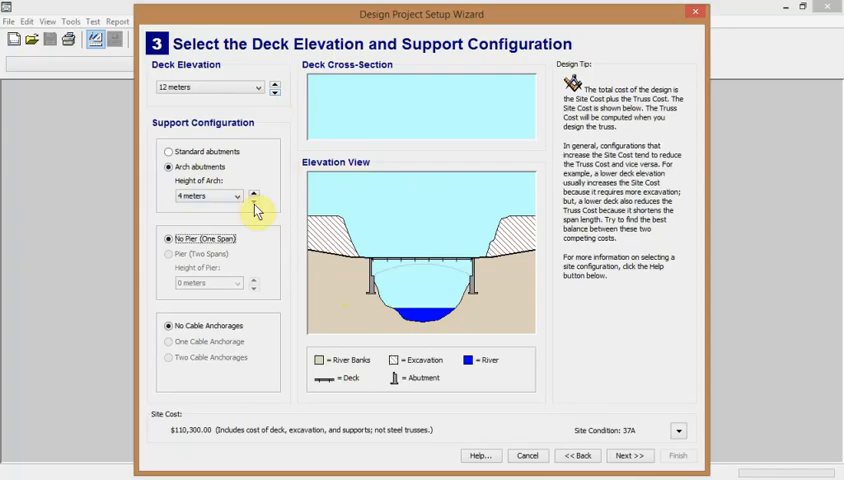
mouse_move(168, 270)
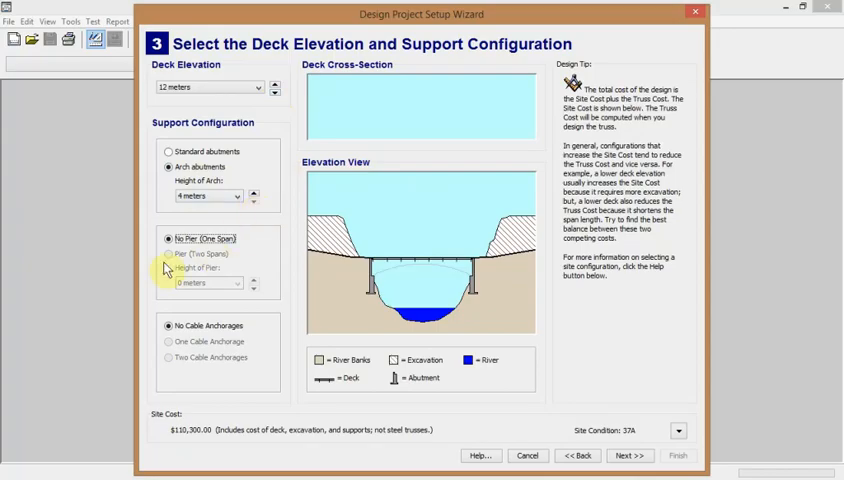
click(168, 150)
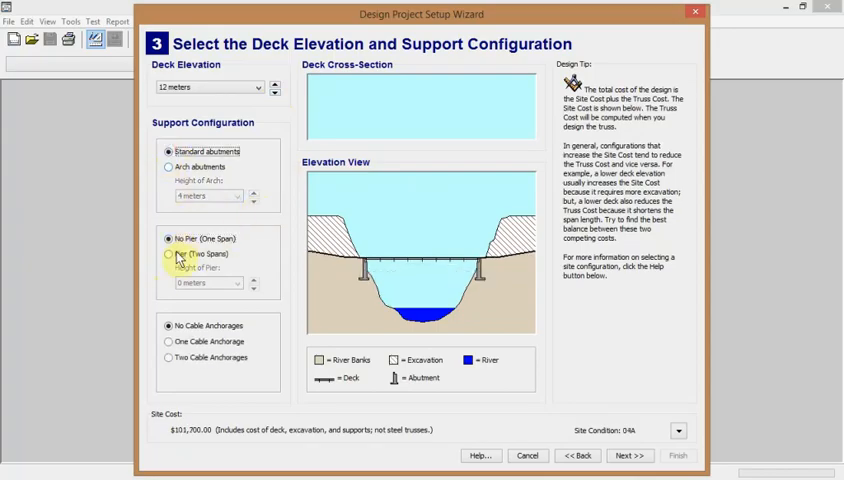
click(168, 252)
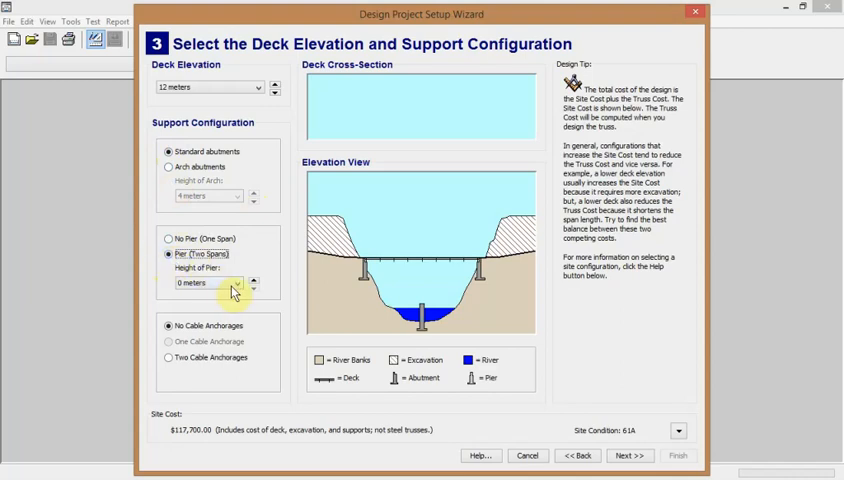
click(252, 278)
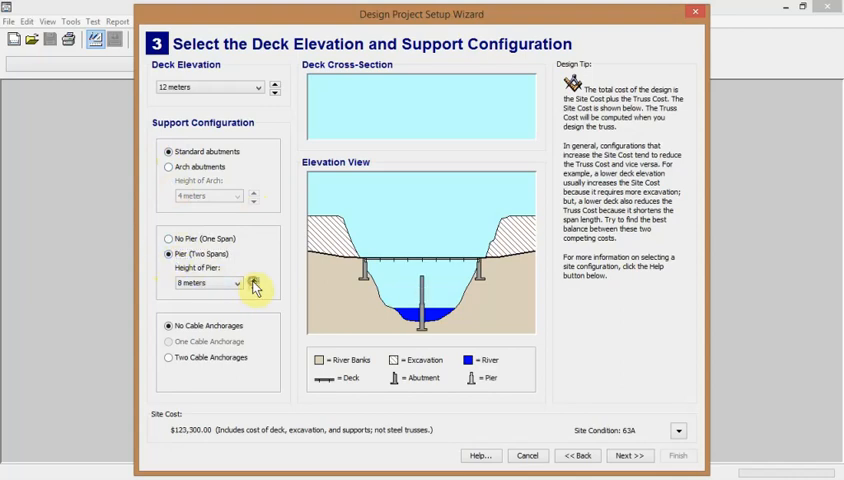
click(262, 278)
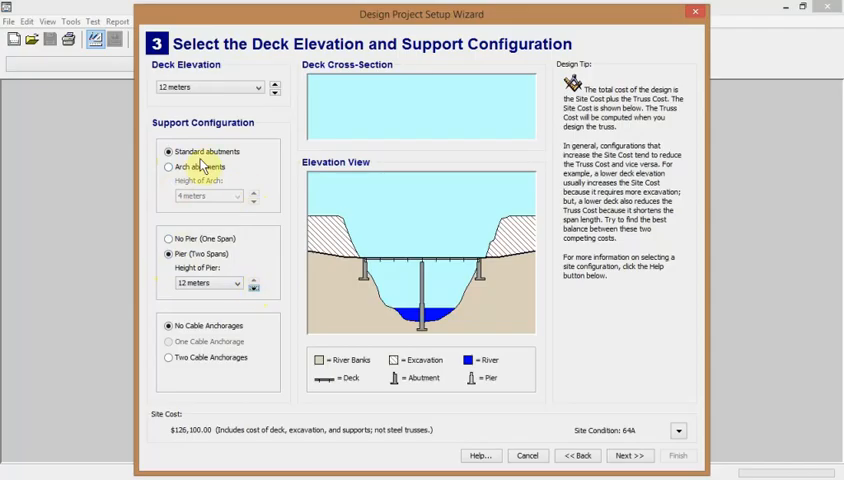
Step: Return to standard abutments with no pier for a single span
click(168, 238)
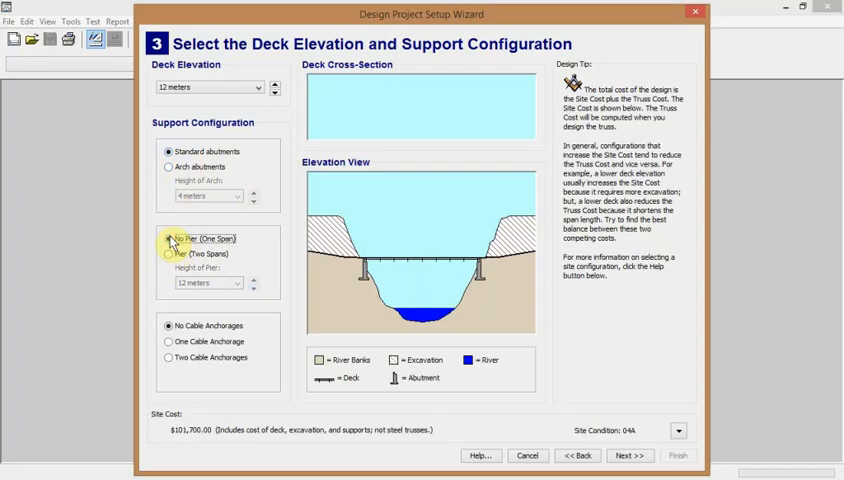
click(168, 238)
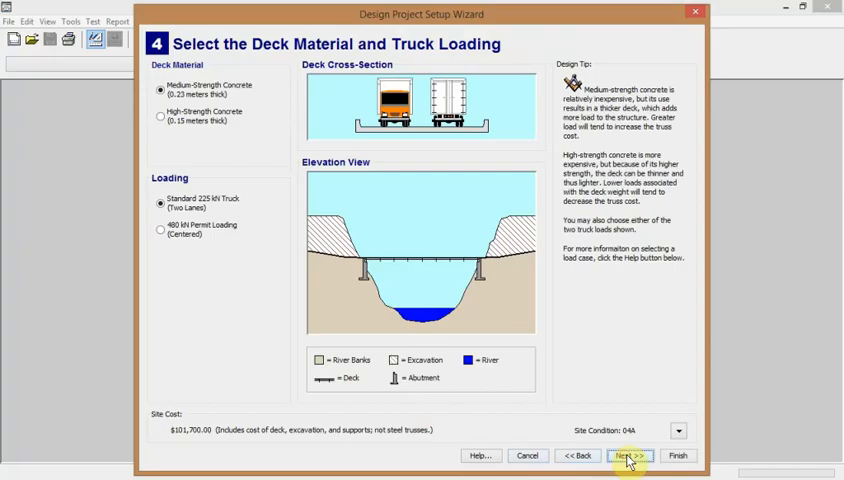
mouse_move(222, 84)
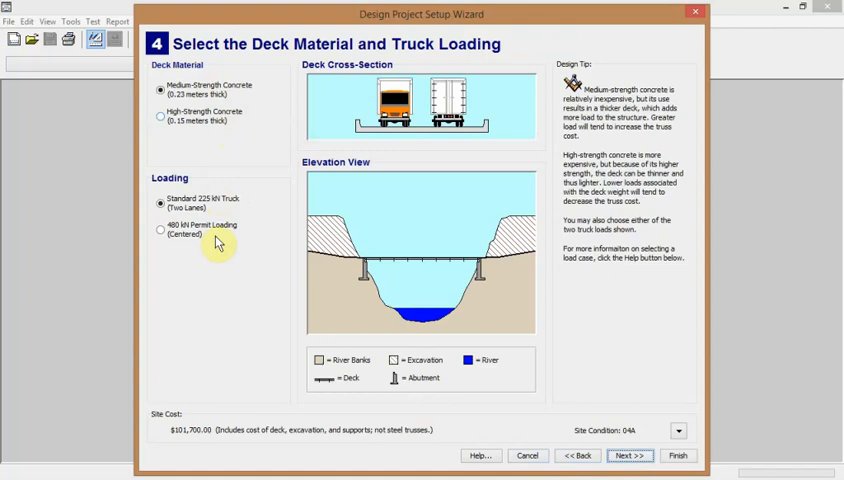
mouse_move(214, 196)
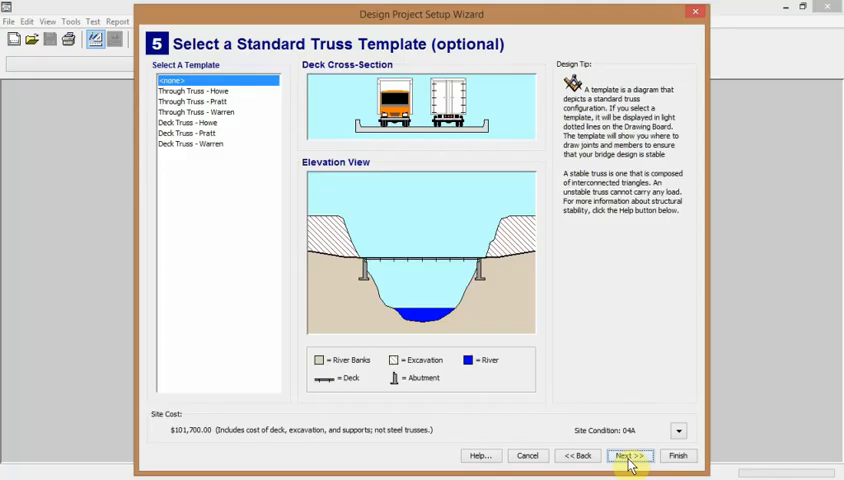
mouse_move(380, 126)
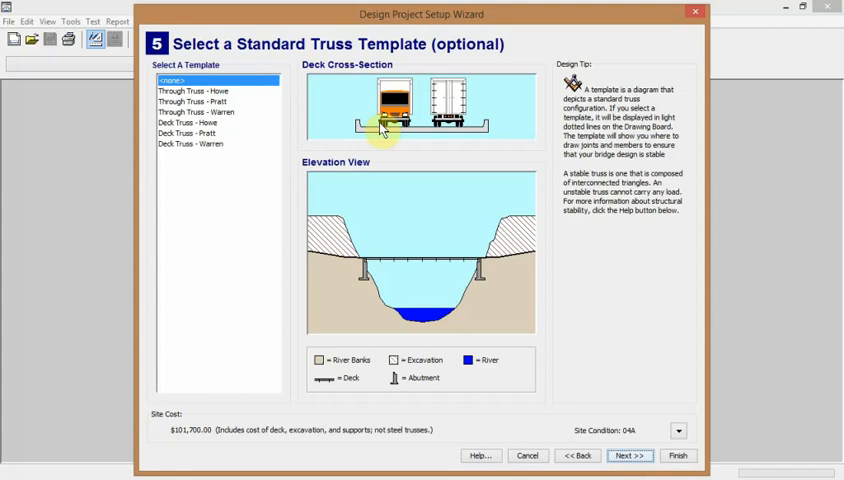
Step: Choose the Through Truss - Warren template and advance to the title block step
click(200, 90)
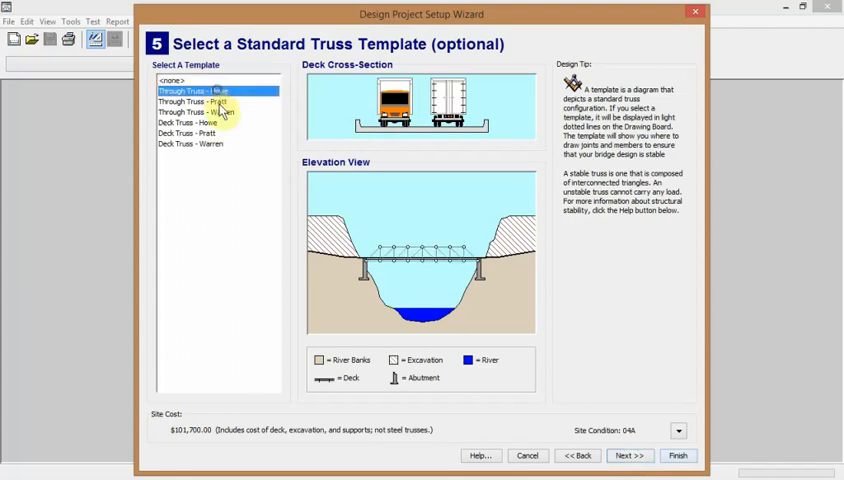
click(214, 112)
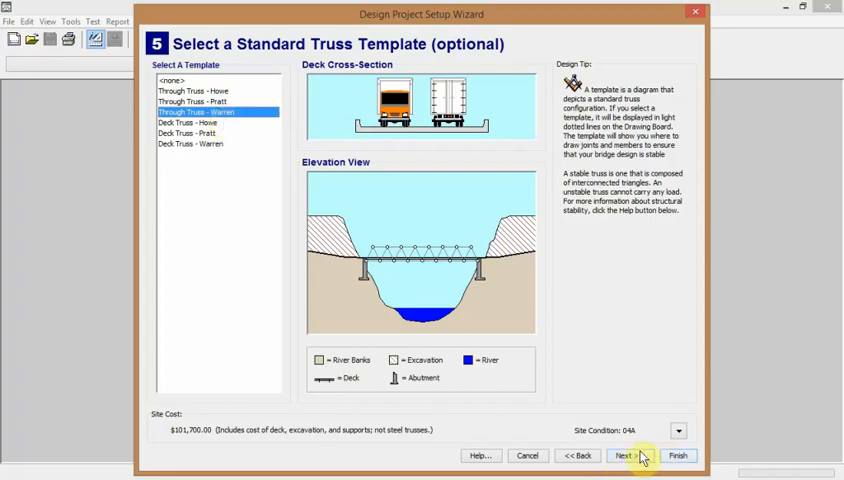
click(628, 456)
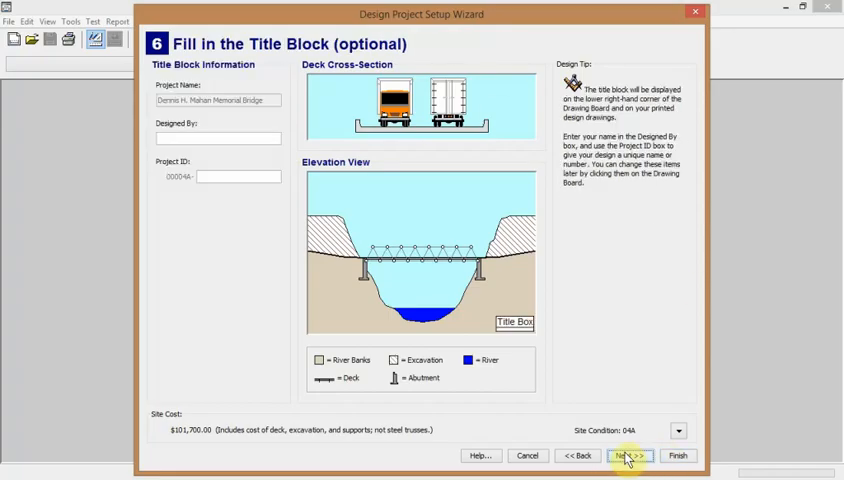
mouse_move(82, 172)
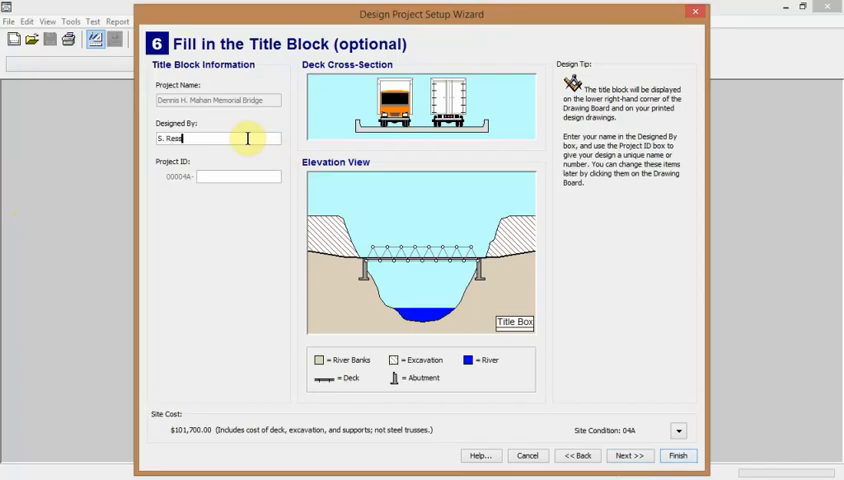
Step: Enter 'ler' as the designer name in the Designed By box
text(ler)
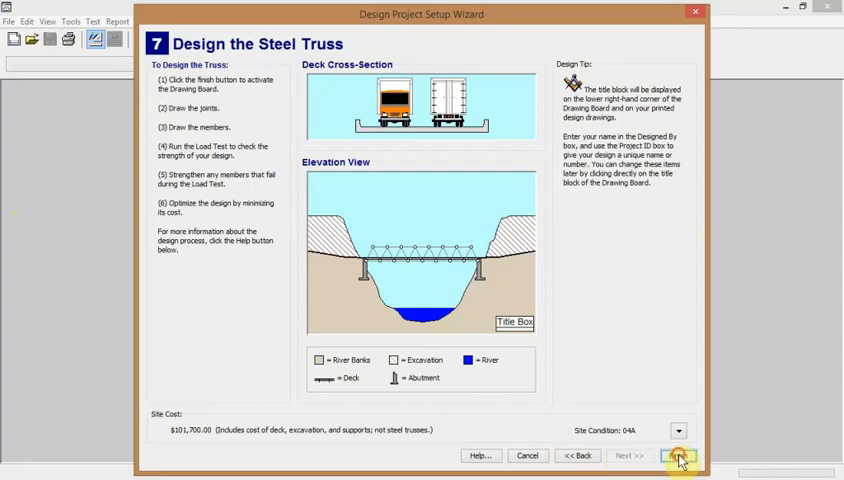
click(678, 456)
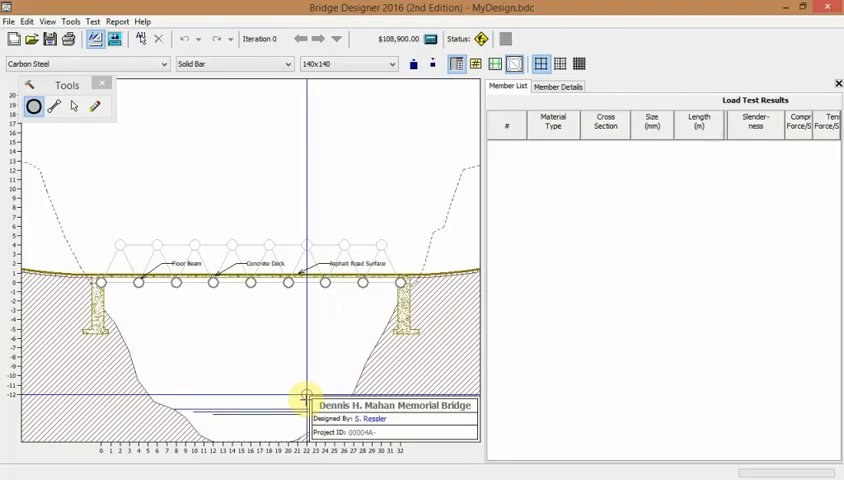
mouse_move(32, 108)
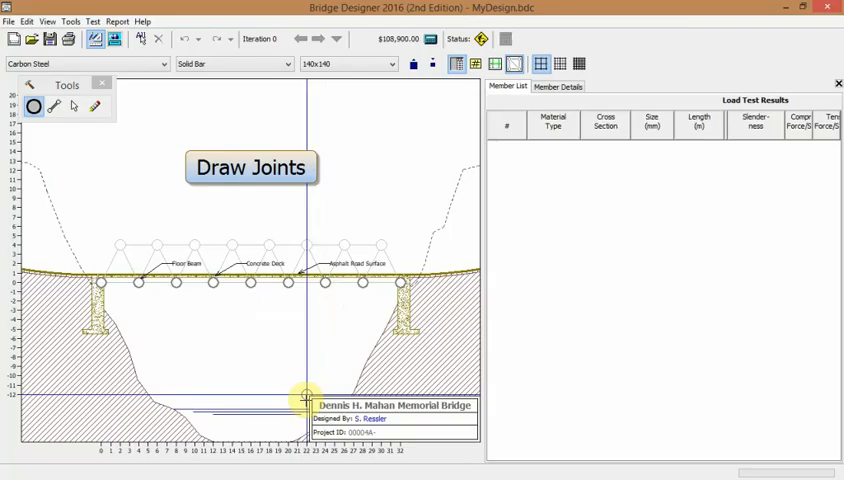
mouse_move(138, 216)
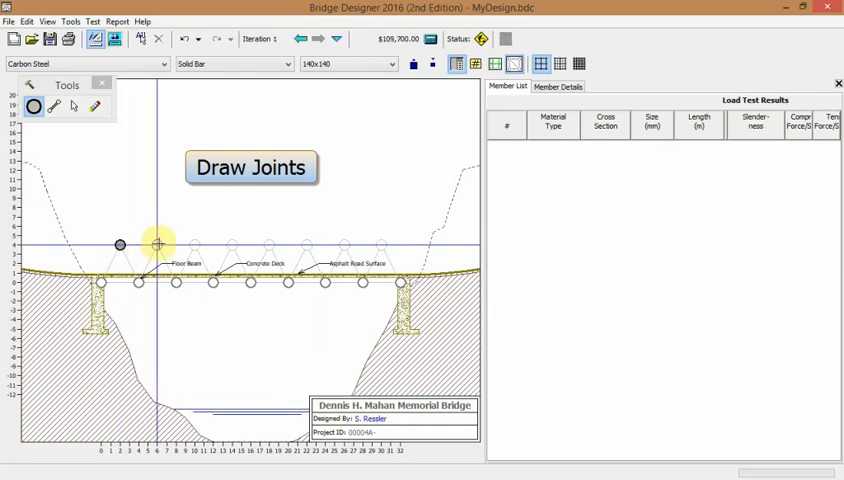
Step: Add top joints along the span above the deck and undo the stray one placed too high
click(232, 244)
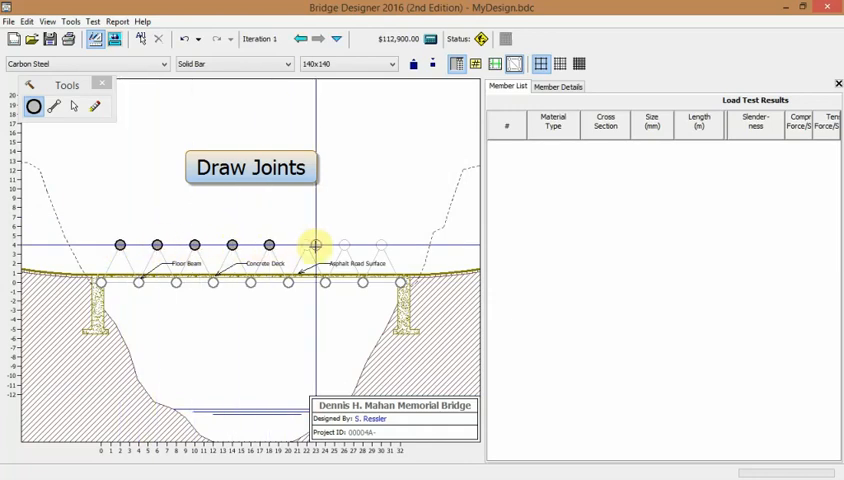
click(340, 244)
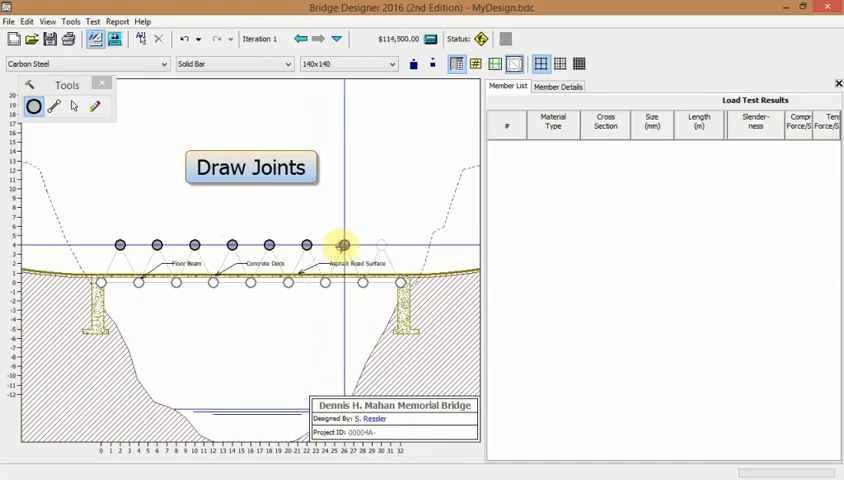
click(380, 244)
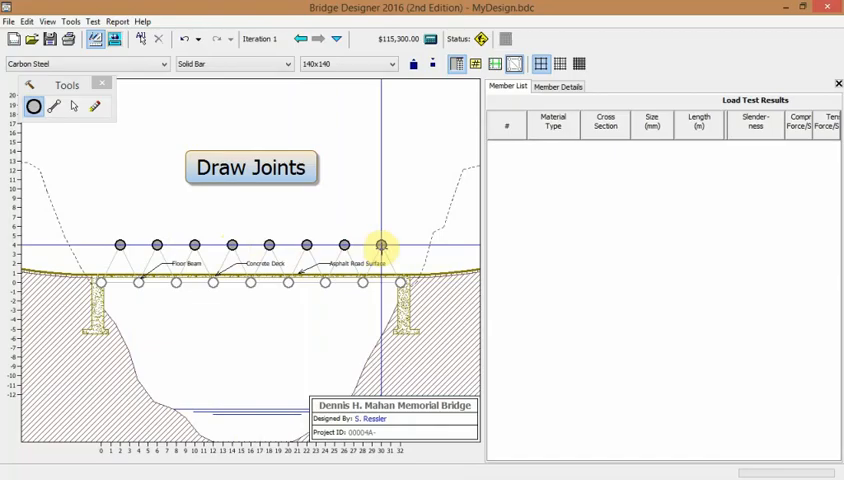
mouse_move(216, 312)
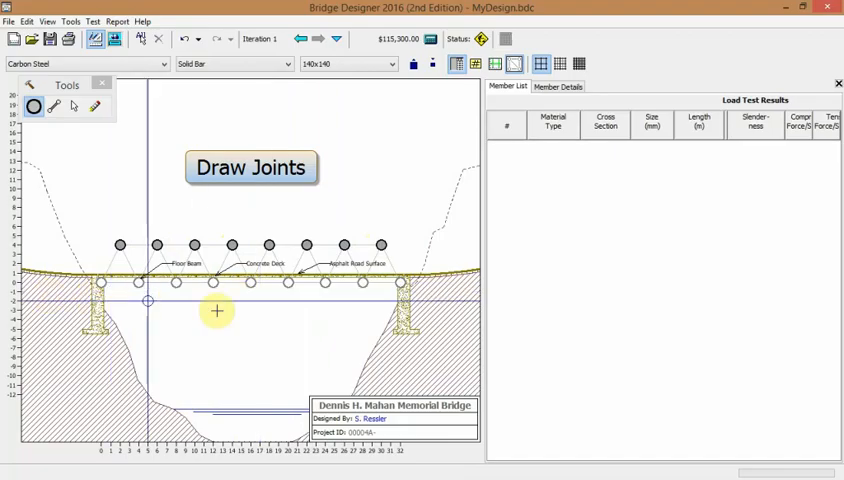
mouse_move(370, 318)
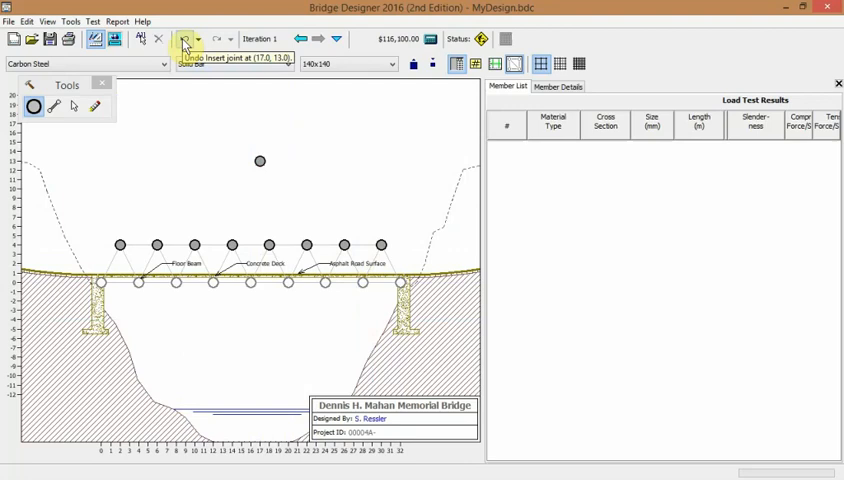
click(182, 40)
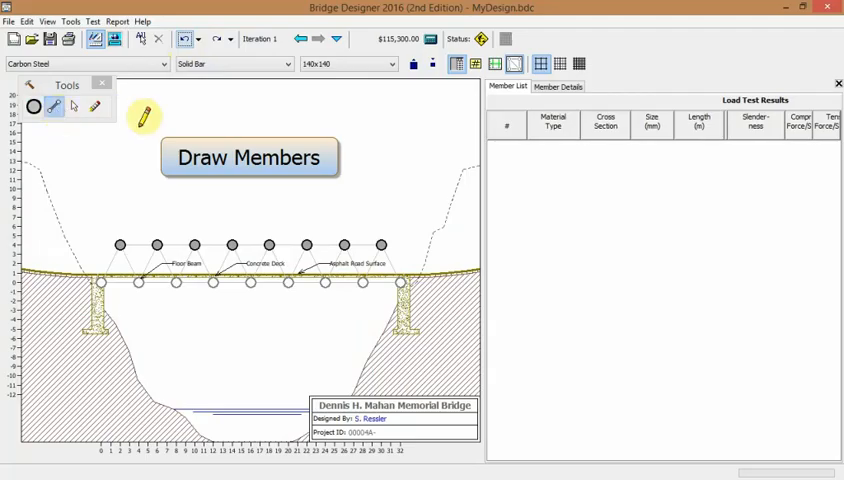
mouse_move(122, 240)
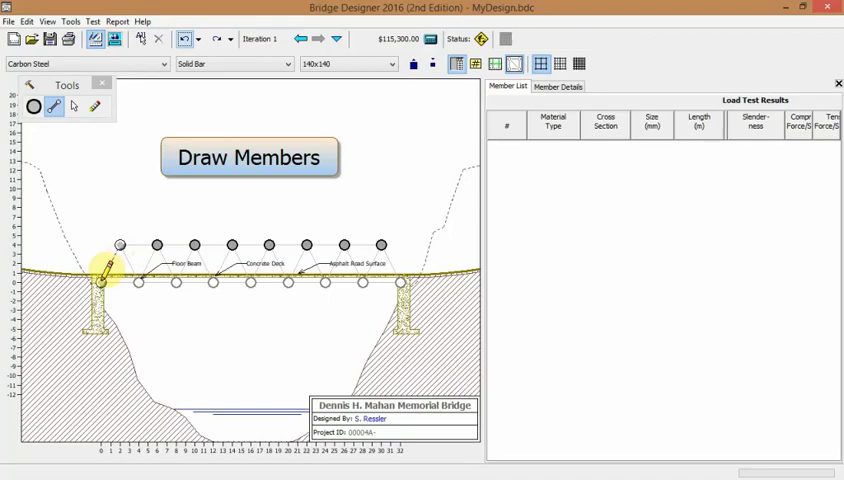
Step: Draw a diagonal member from the left support joint up to the first top joint
click(104, 270)
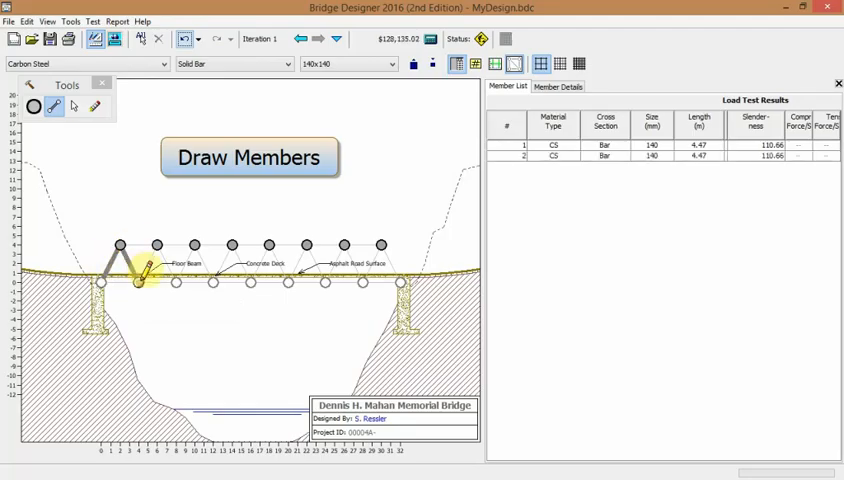
click(156, 240)
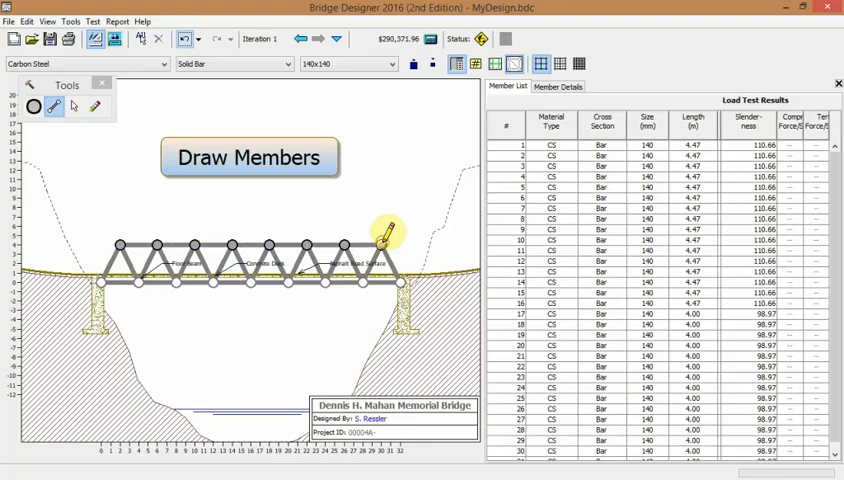
mouse_move(284, 390)
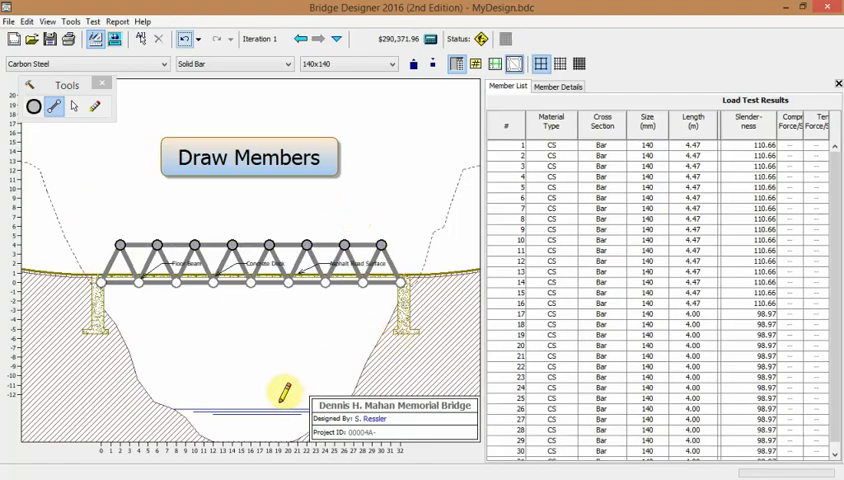
mouse_move(268, 390)
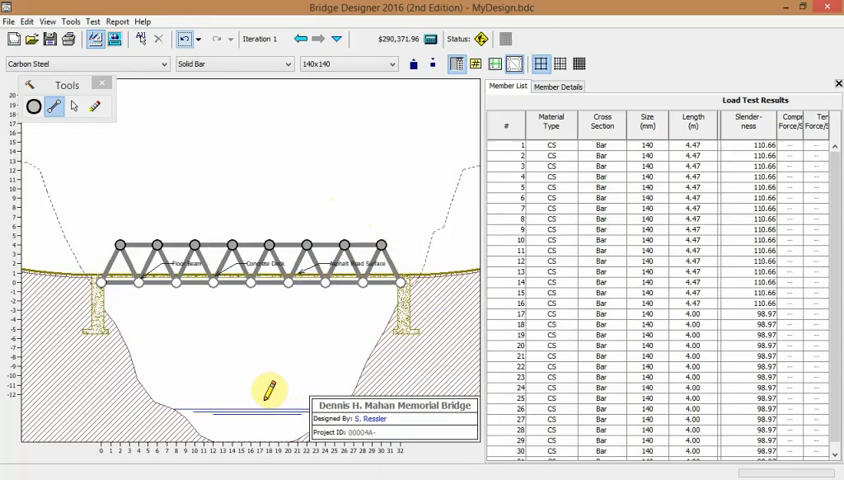
mouse_move(596, 118)
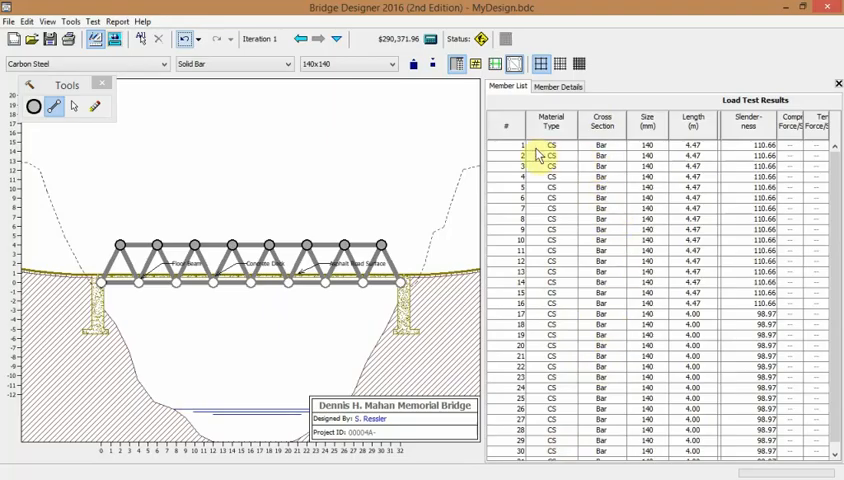
click(522, 144)
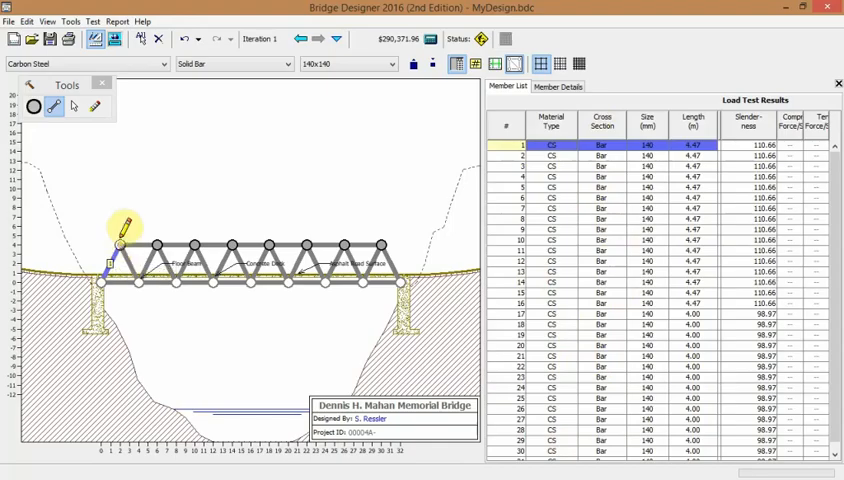
mouse_move(562, 116)
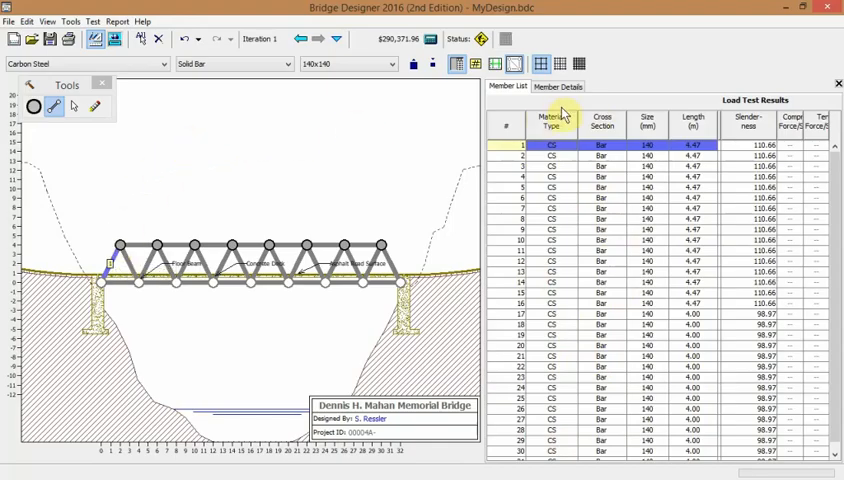
mouse_move(544, 176)
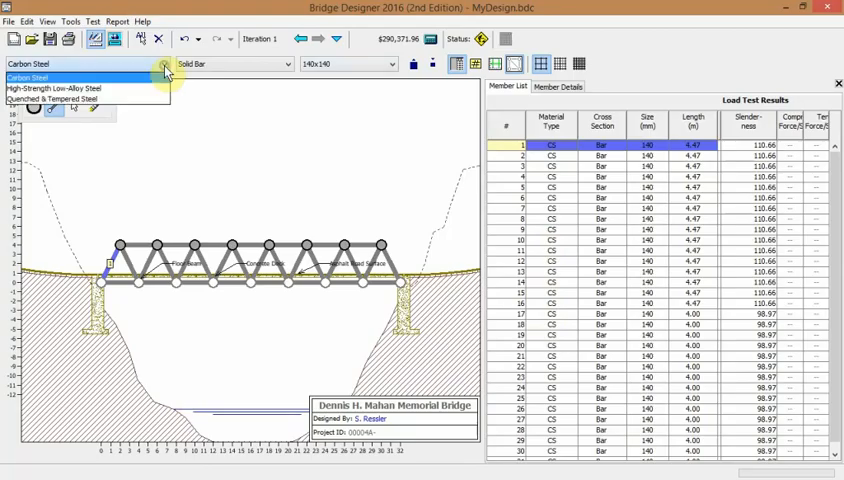
mouse_move(114, 88)
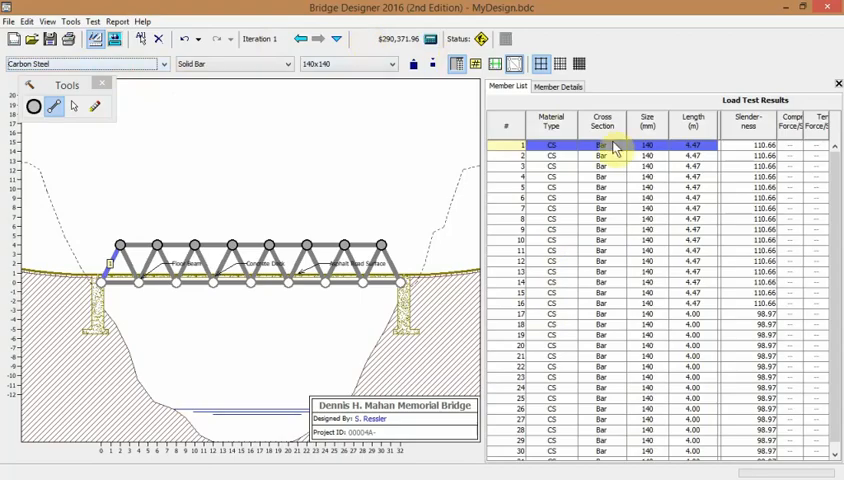
mouse_move(572, 292)
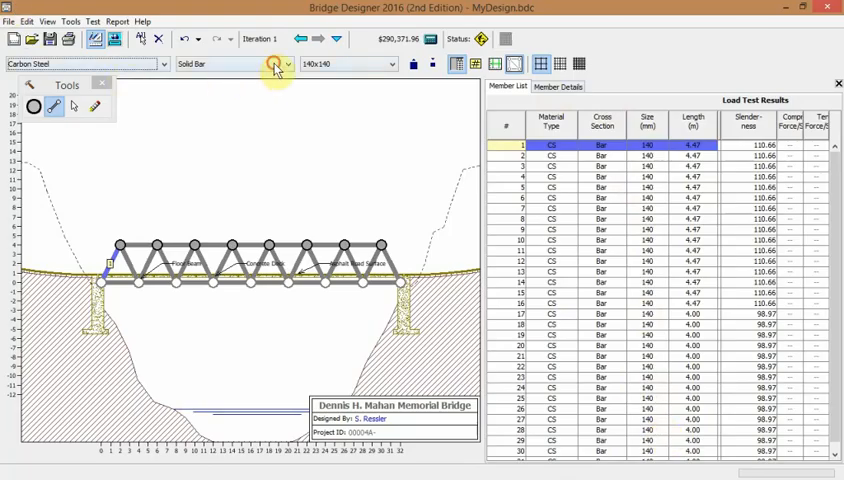
click(288, 64)
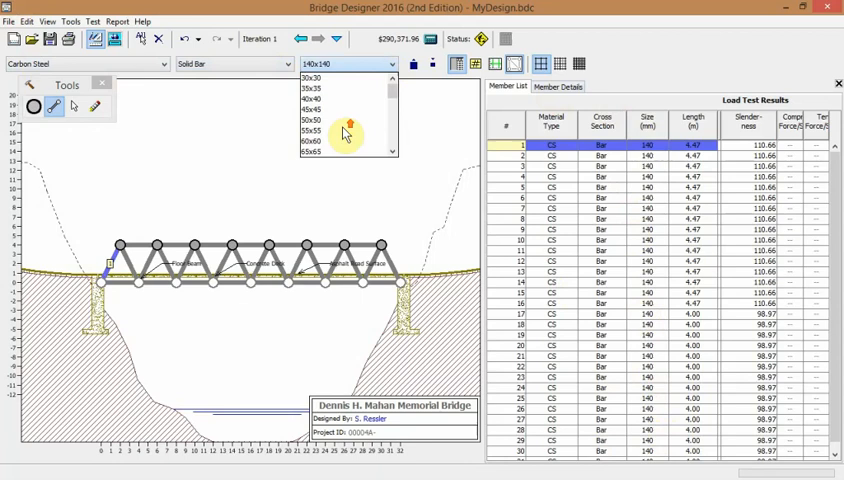
scroll(down, 3)
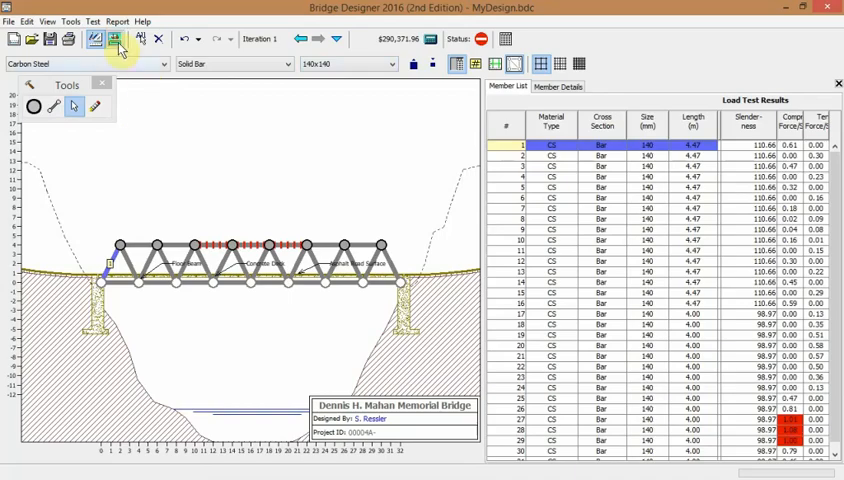
mouse_move(114, 38)
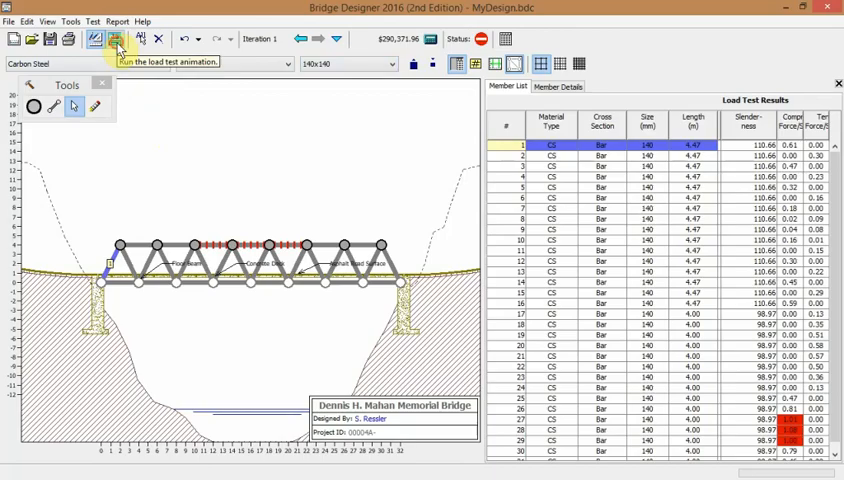
Step: Run the animated load test and return to the drawing board afterward
click(114, 40)
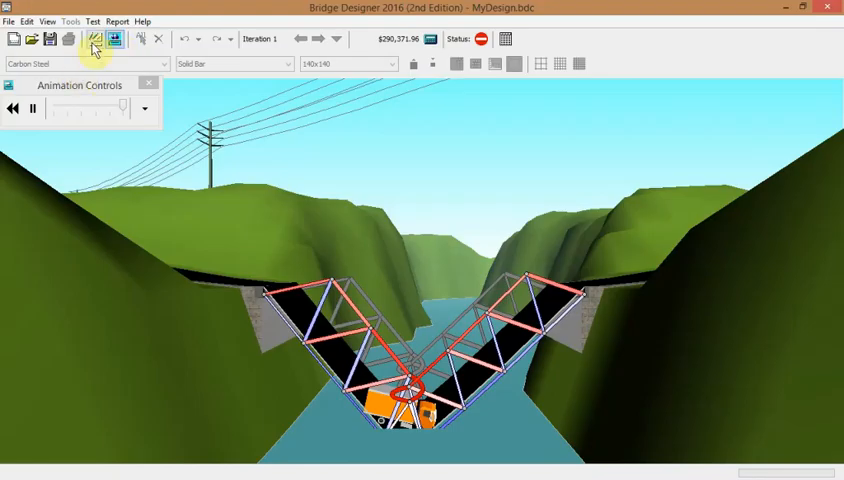
click(92, 40)
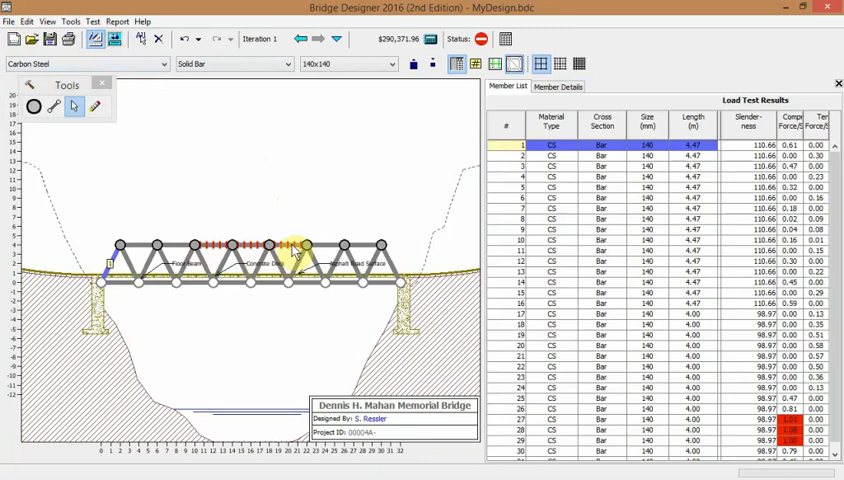
mouse_move(196, 244)
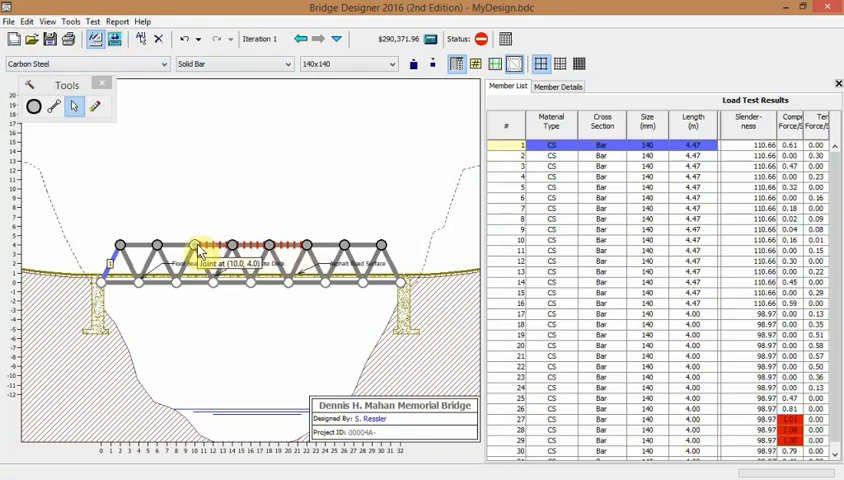
mouse_move(232, 216)
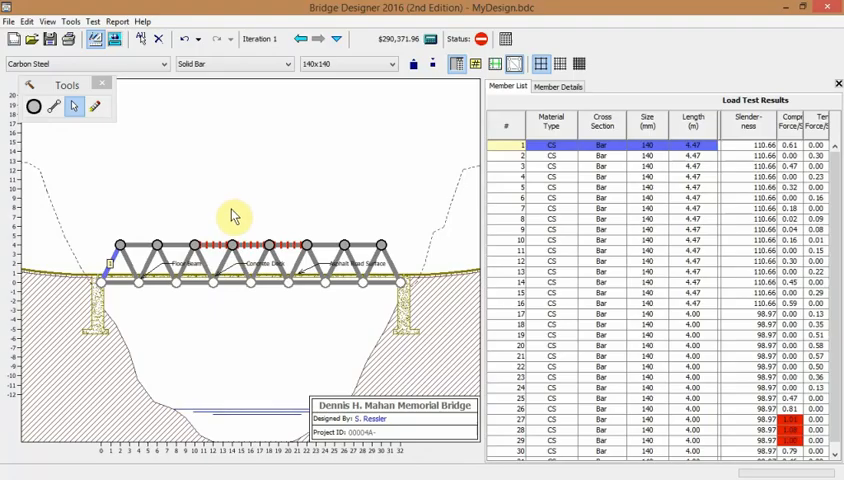
mouse_move(240, 186)
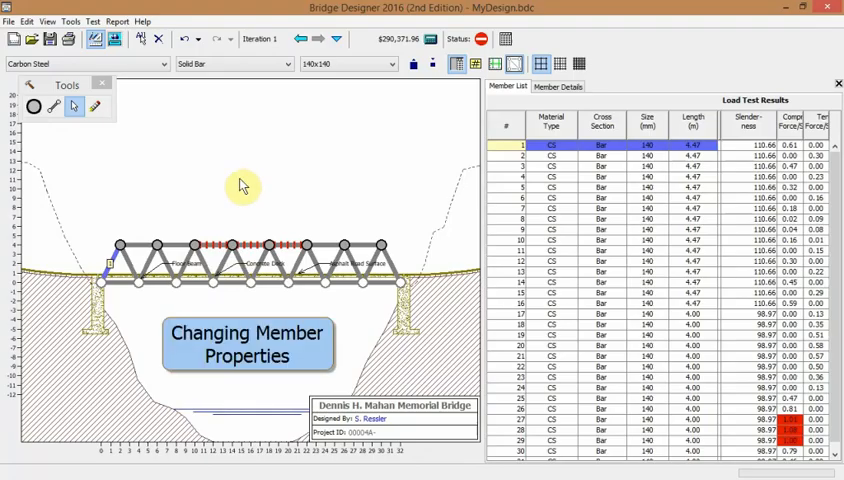
mouse_move(78, 108)
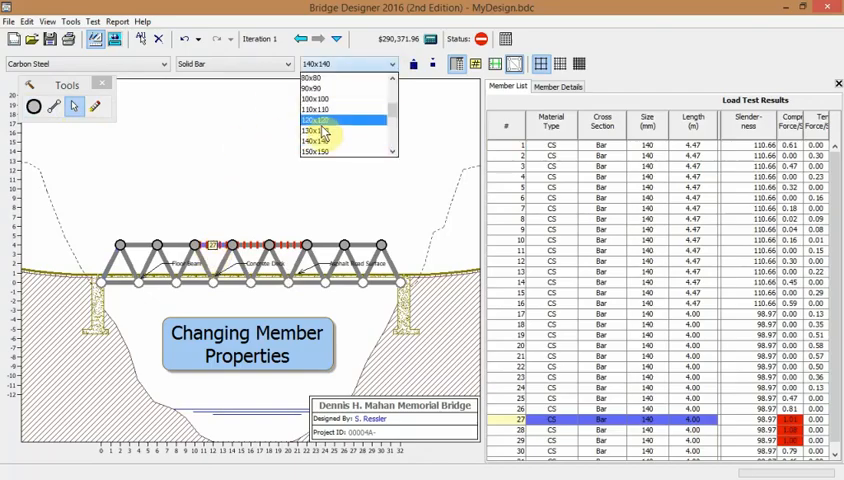
Step: Enlarge failing member 28 to a 150x150 solid bar, raising cost to about $263,751
click(320, 152)
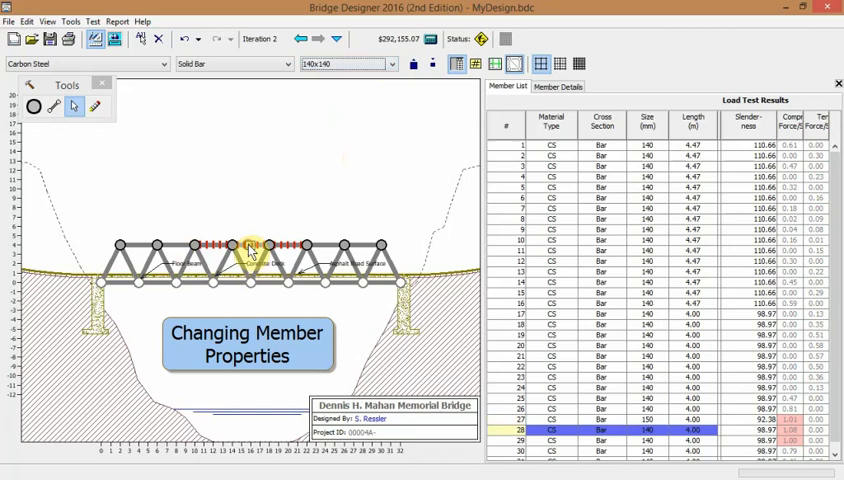
click(390, 64)
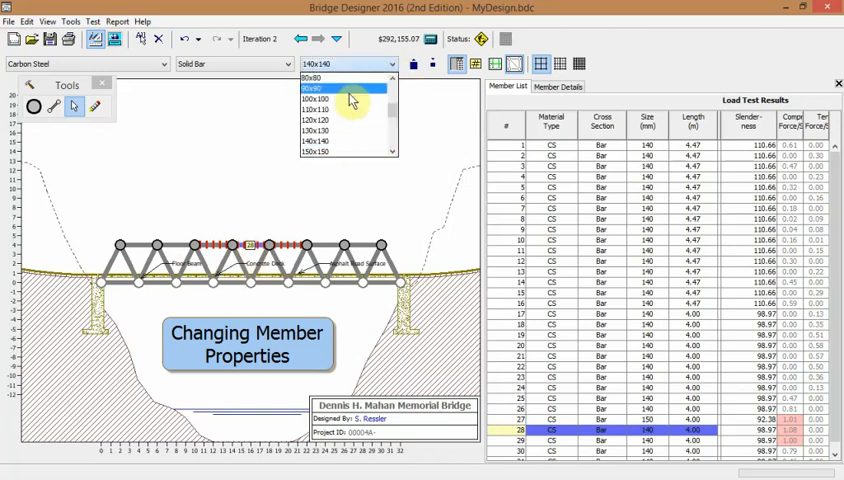
click(320, 152)
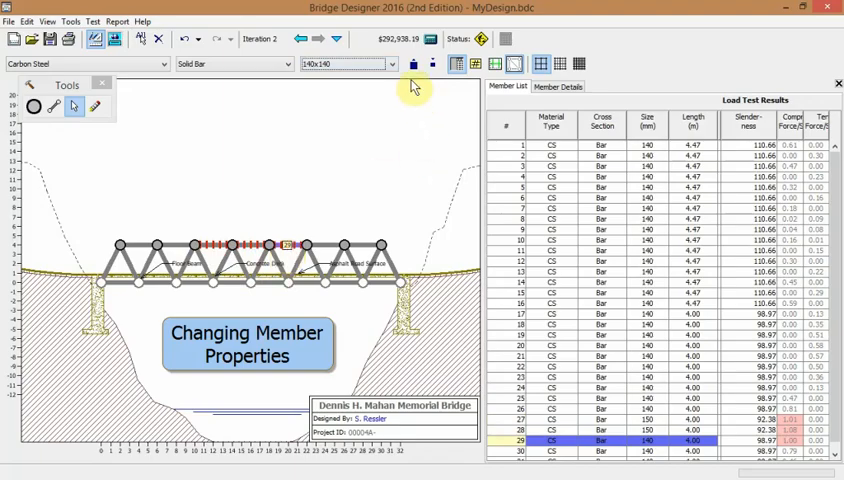
mouse_move(412, 64)
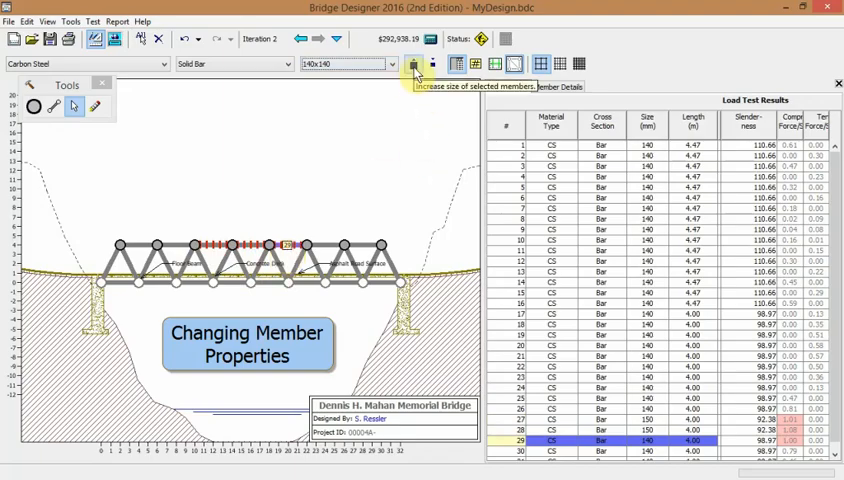
click(414, 64)
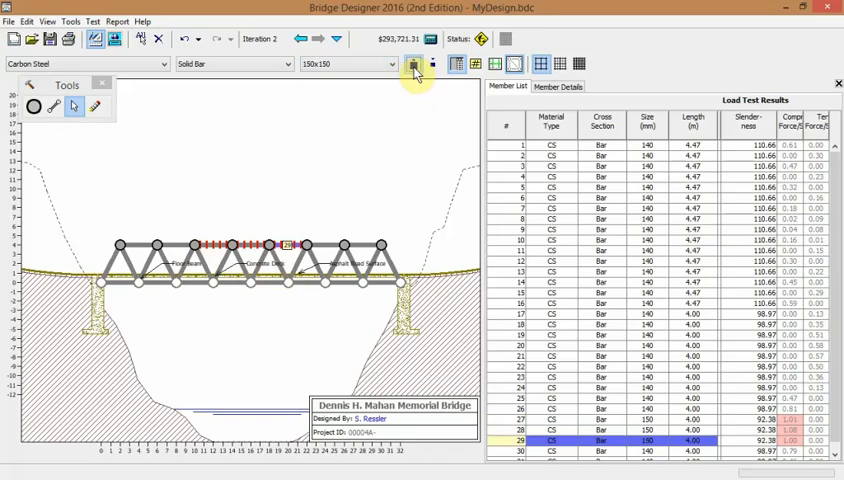
click(114, 38)
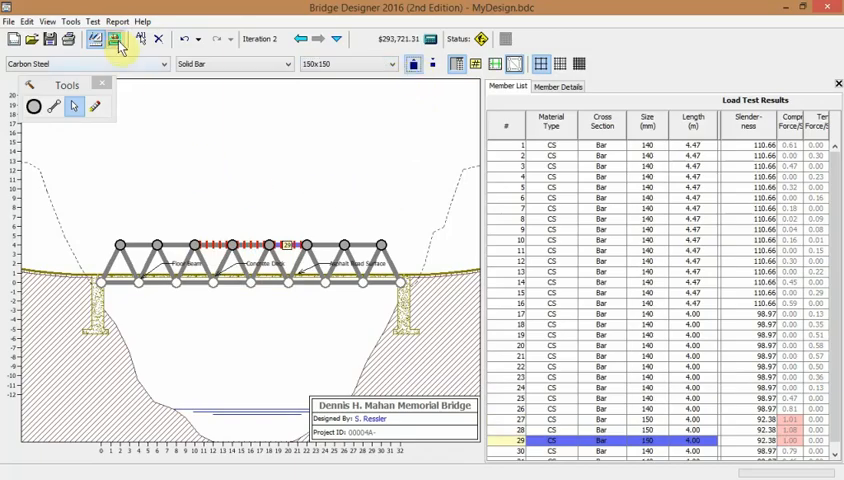
Step: Start the load test and play the animation of the truck crossing the truss
click(114, 40)
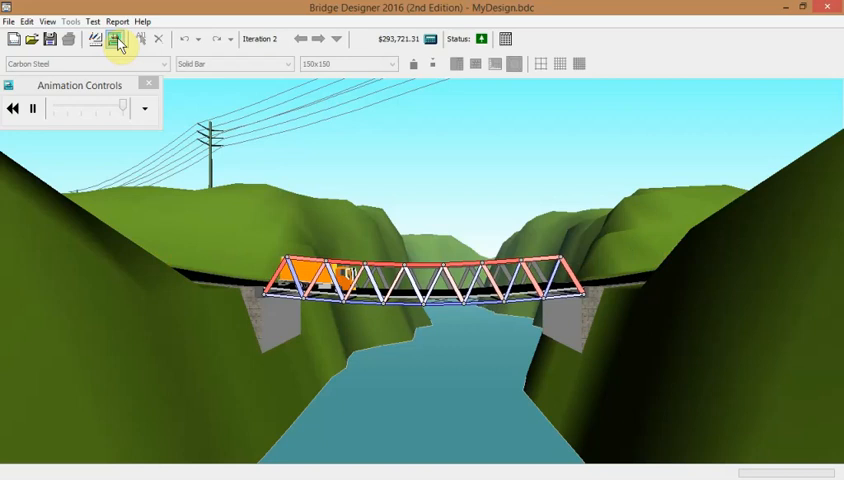
mouse_move(116, 40)
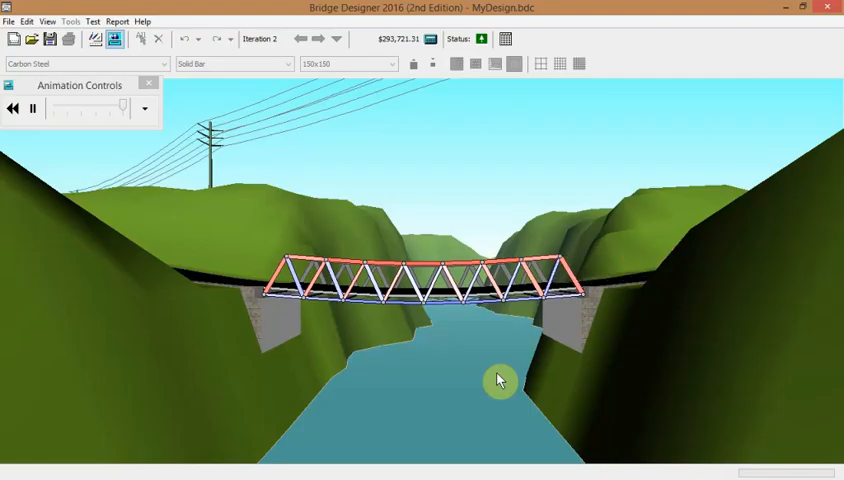
click(30, 108)
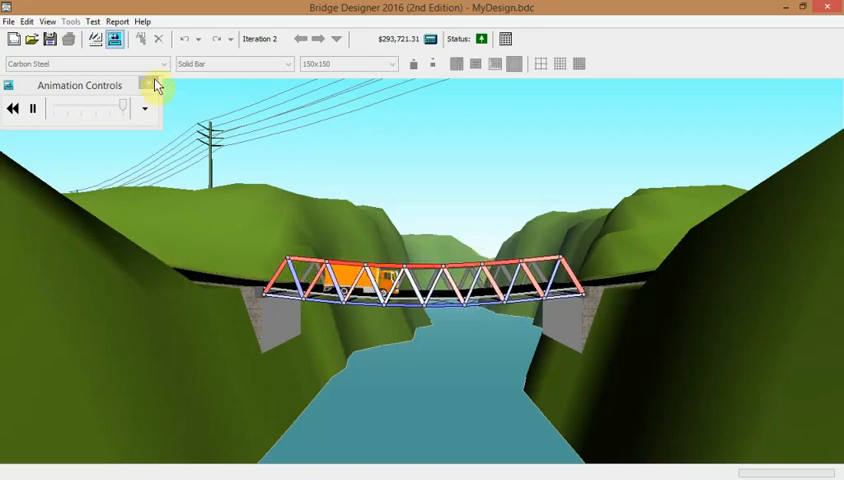
Step: Return to the drawing board after the load test animation finishes
click(96, 38)
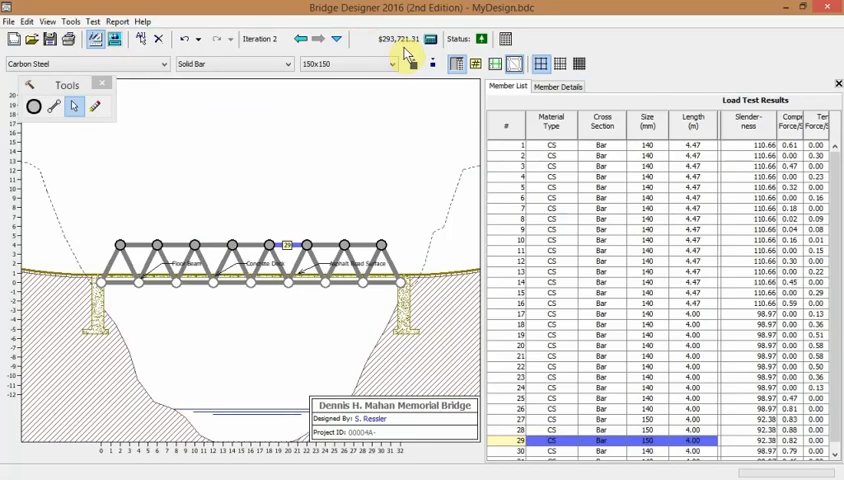
mouse_move(432, 40)
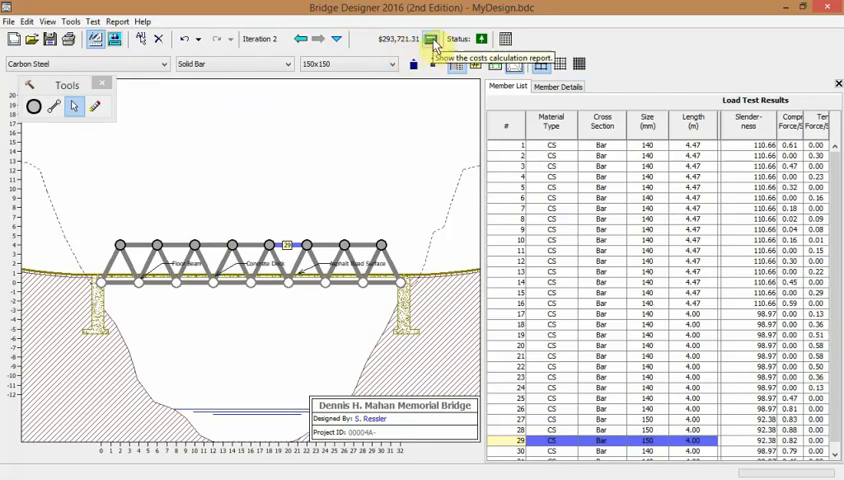
click(432, 40)
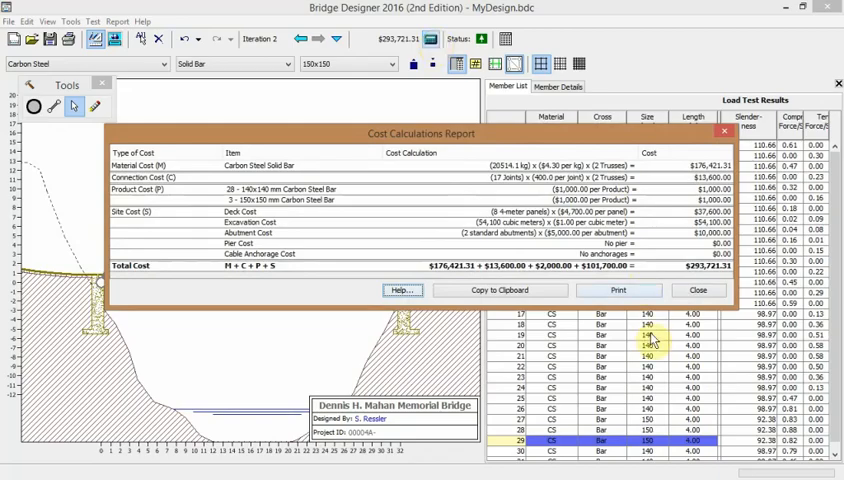
click(698, 290)
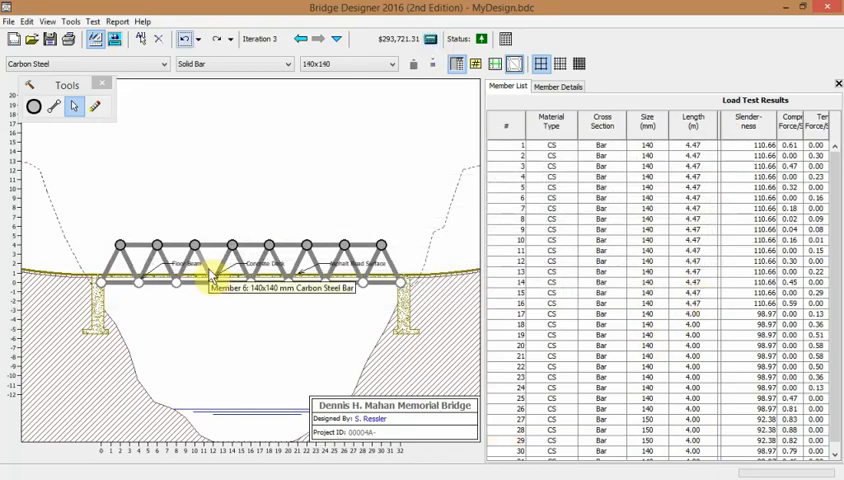
mouse_move(214, 276)
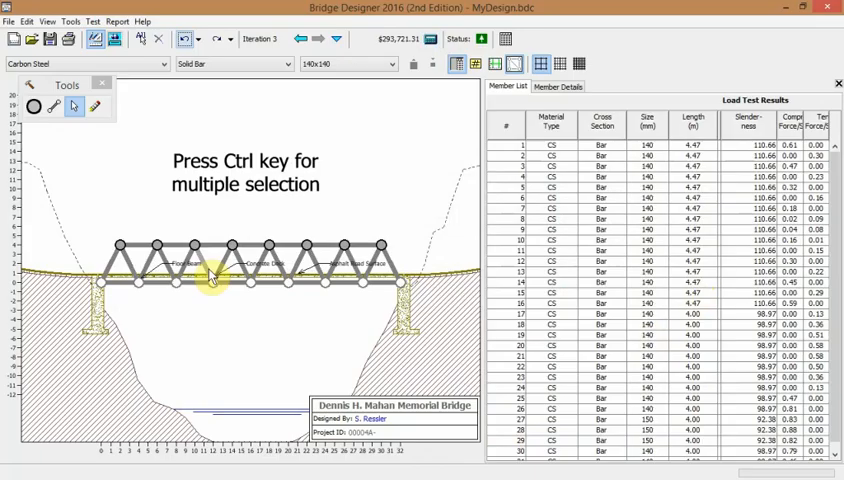
Step: Add another diagonal to the selection of 90x90 members and start the load test
click(210, 270)
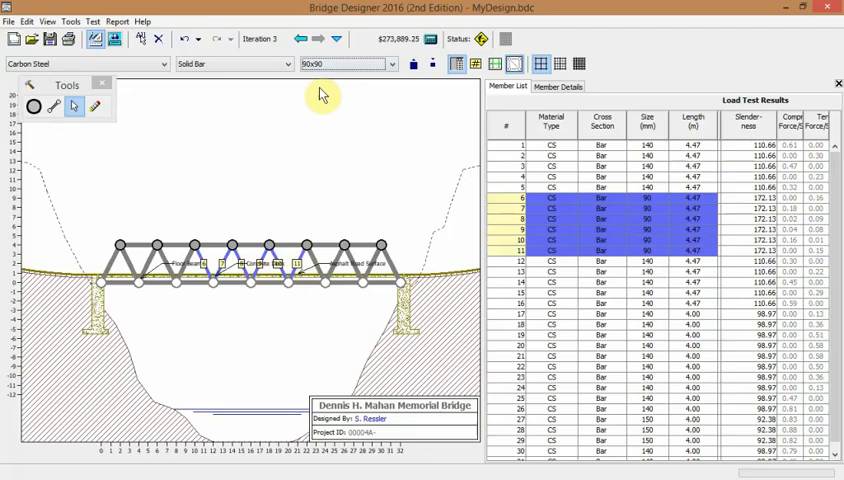
mouse_move(392, 54)
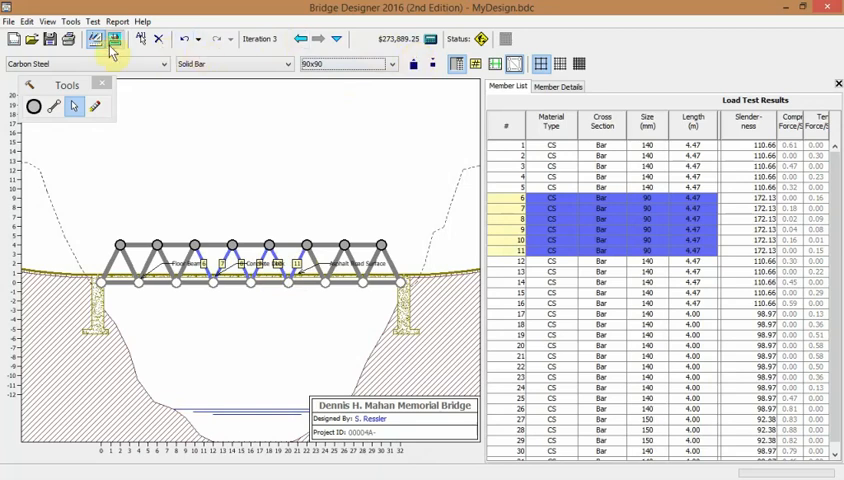
click(480, 38)
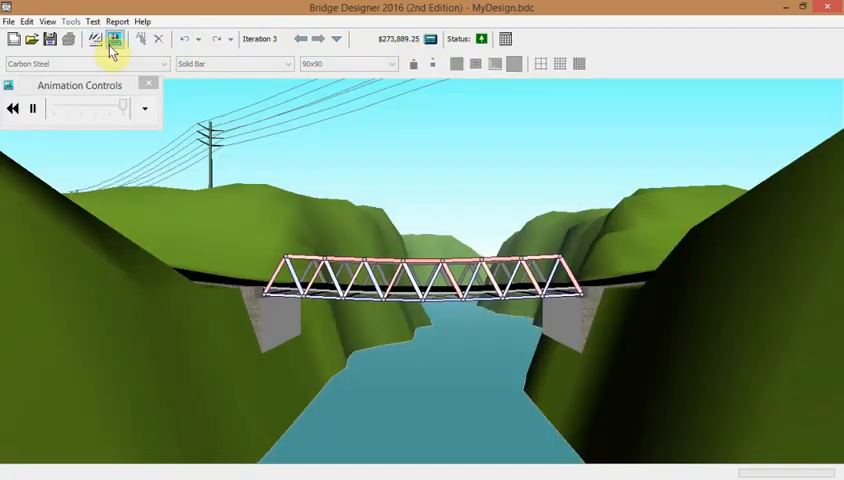
Step: Play the load test animation for the truss with lighter diagonals
click(30, 108)
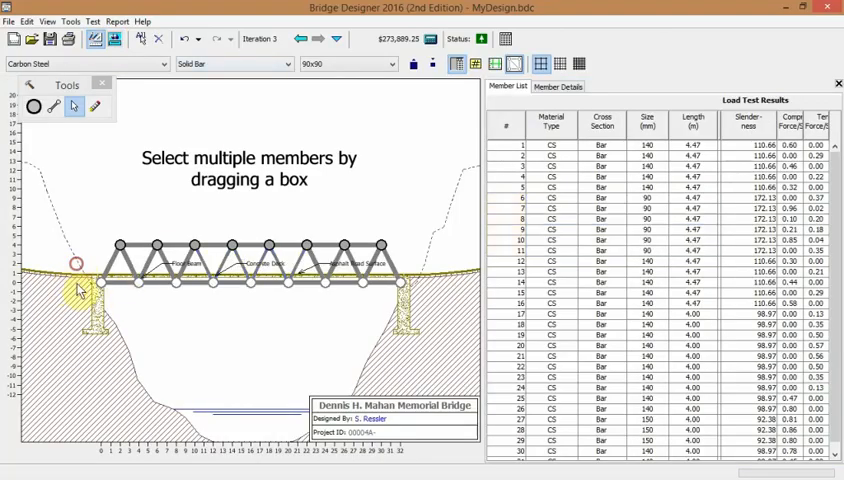
mouse_move(360, 318)
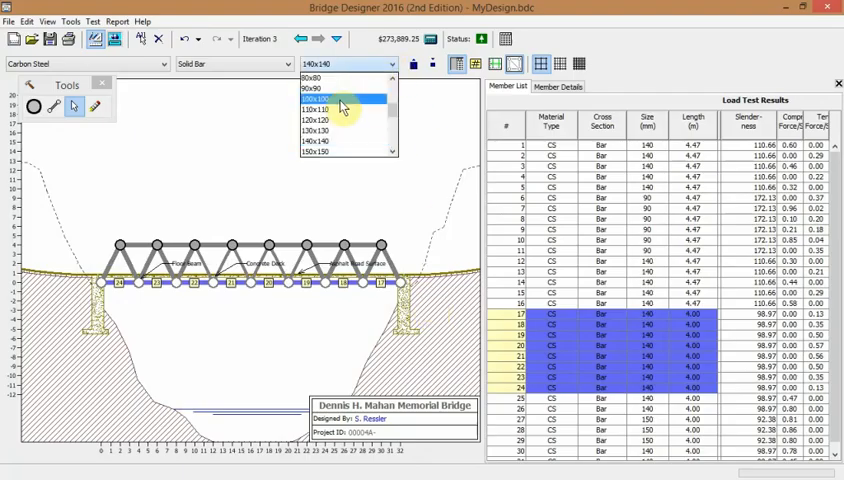
Step: Resize the box-selected bottom chord members to 100x100 bars and start the load test
click(318, 98)
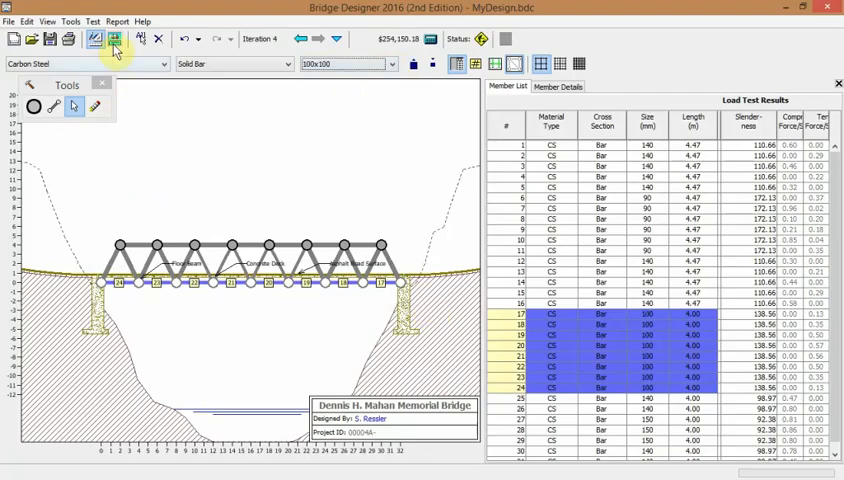
click(114, 40)
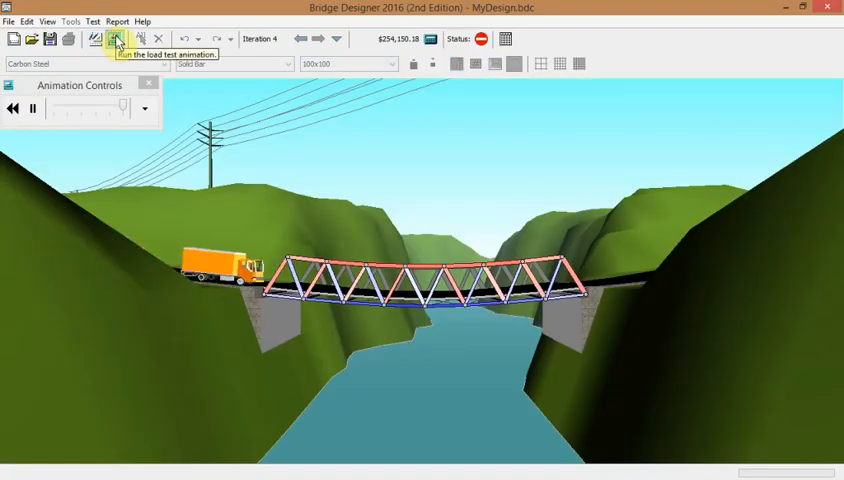
Step: Watch the thinner bottom chord collapse under the truck, then return to the drawing board
click(114, 40)
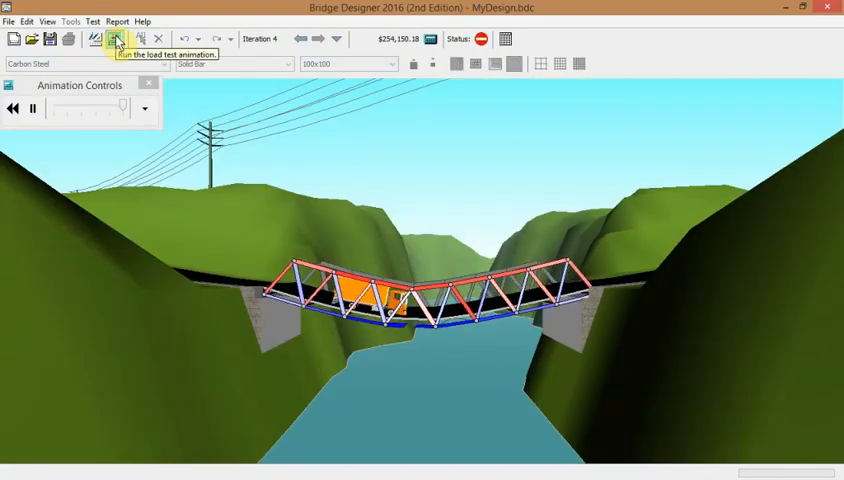
click(116, 40)
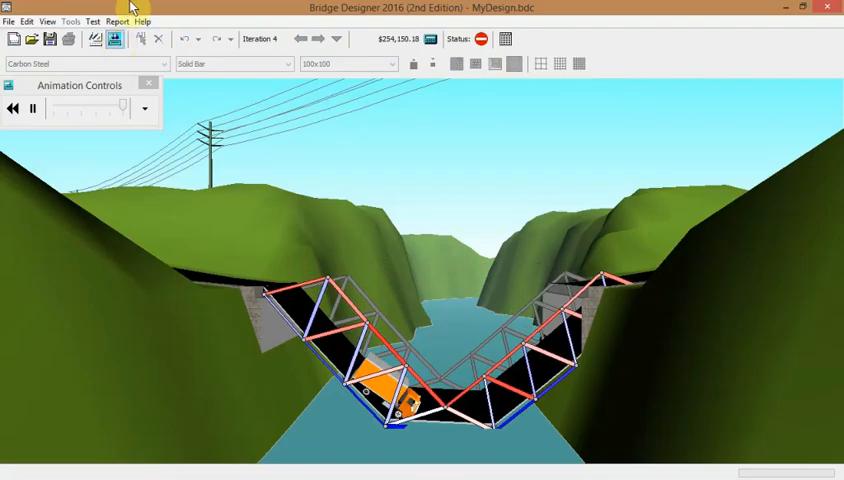
click(94, 38)
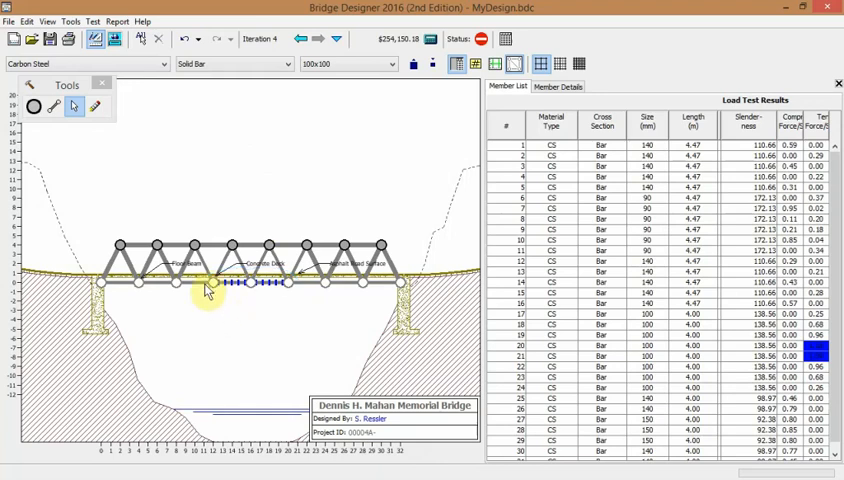
mouse_move(304, 278)
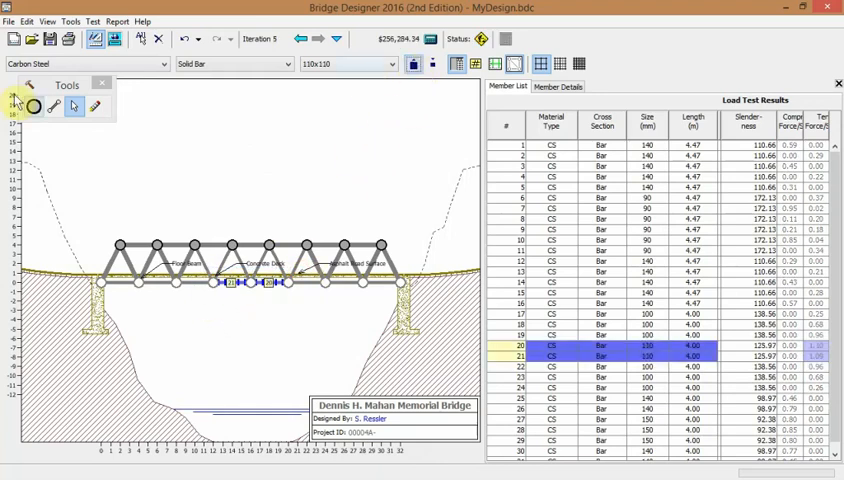
Step: Load test the bridge with the 110x110 bottom chord member and return to the drawing board
click(116, 40)
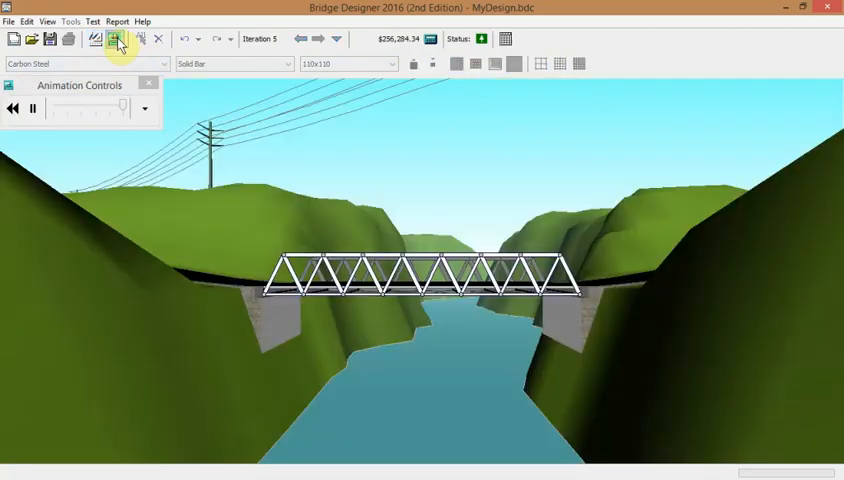
click(116, 40)
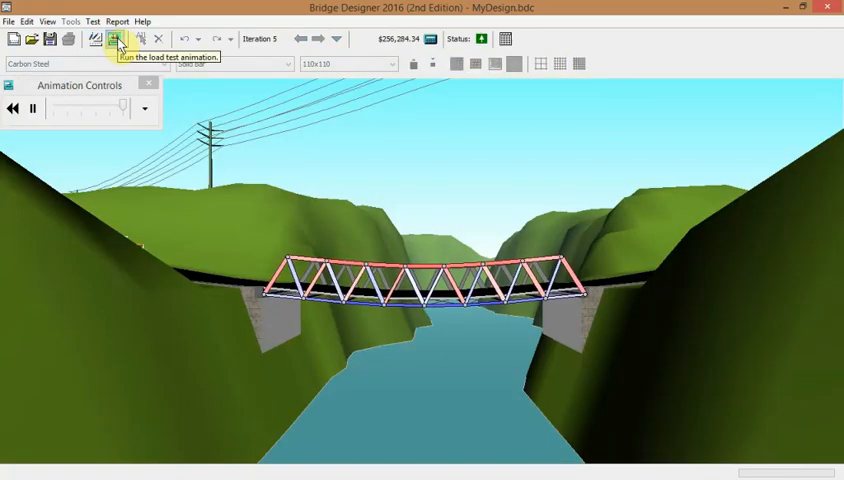
click(114, 40)
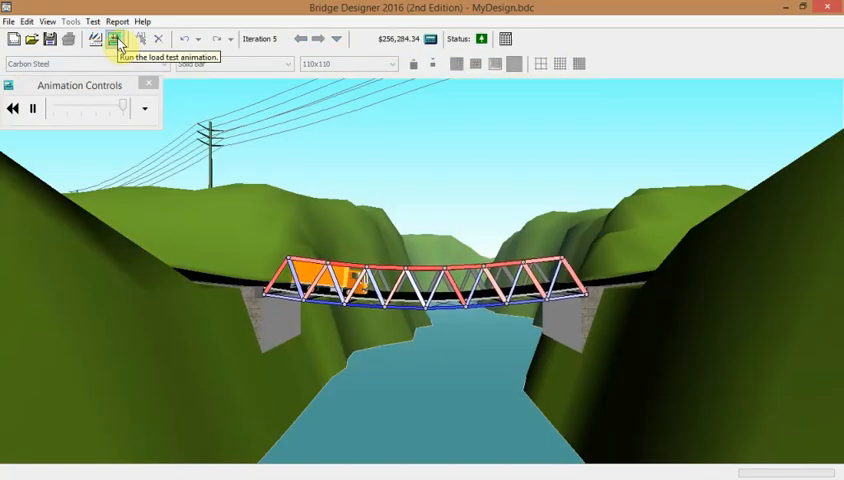
click(114, 40)
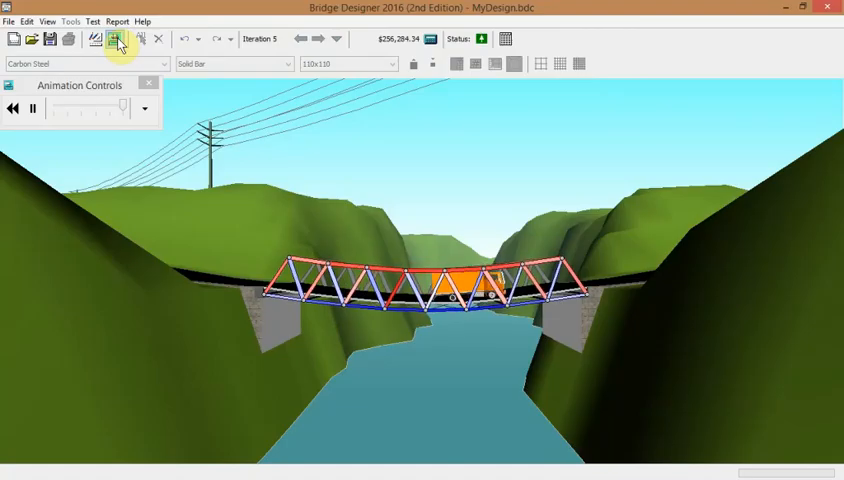
click(96, 40)
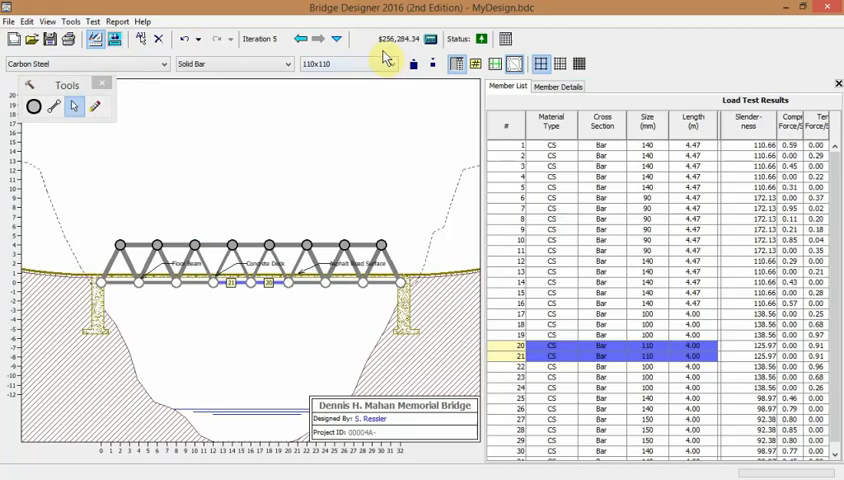
mouse_move(296, 264)
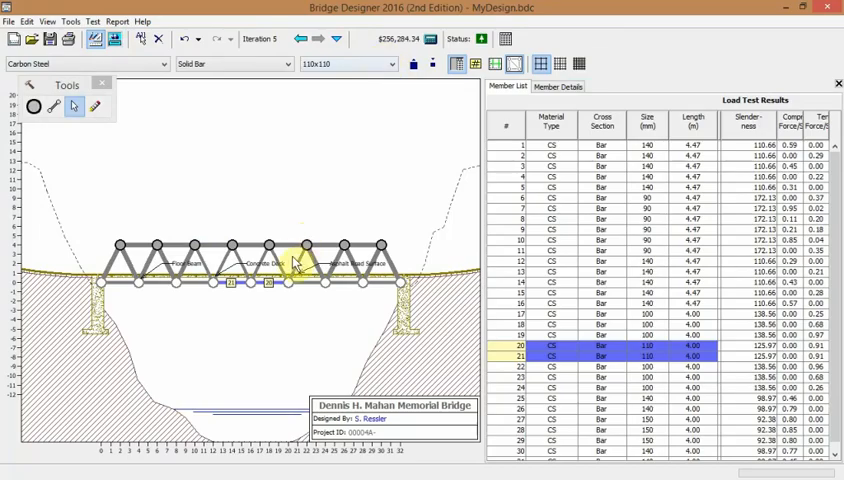
mouse_move(110, 240)
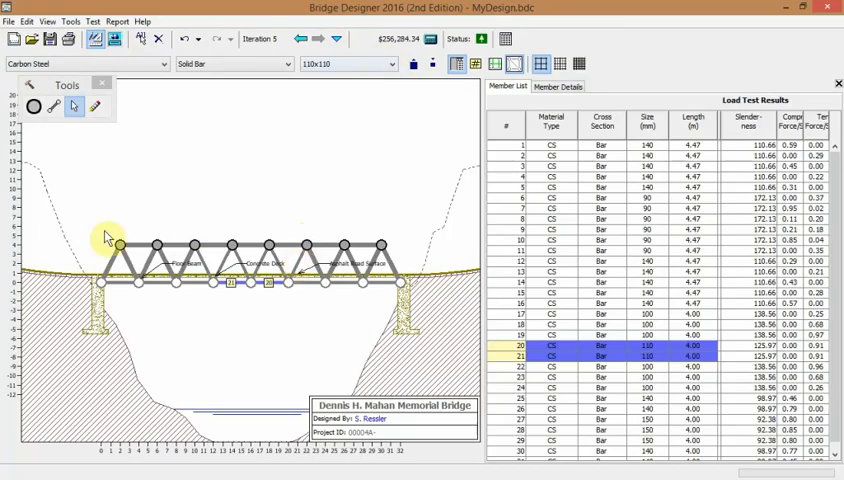
mouse_move(112, 236)
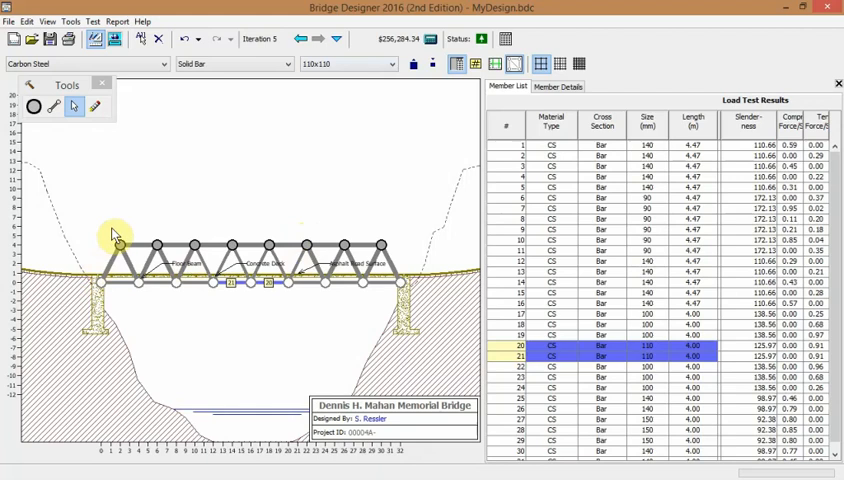
mouse_move(32, 108)
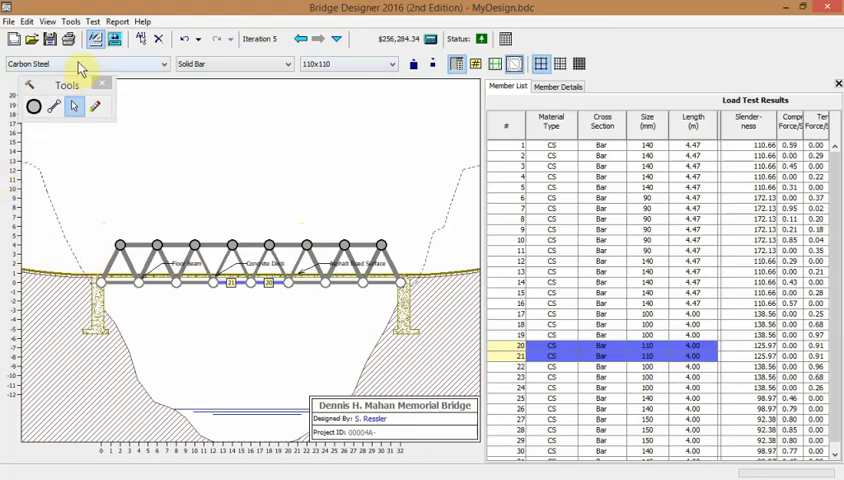
click(162, 64)
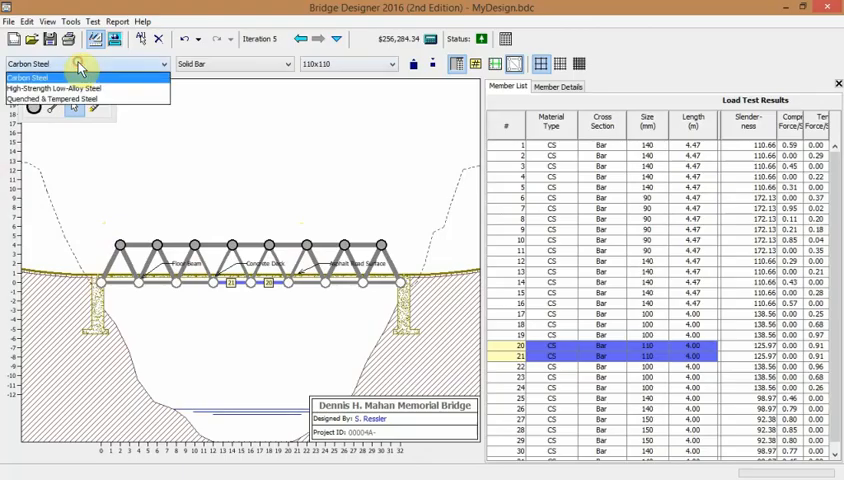
mouse_move(70, 88)
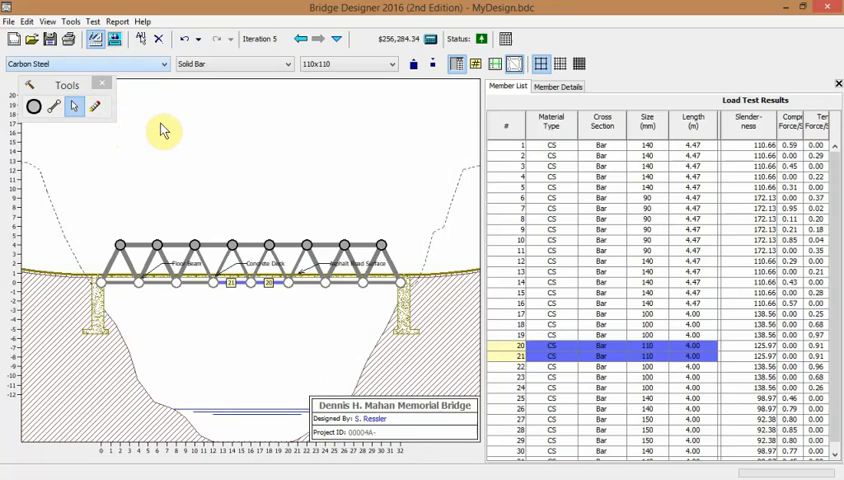
mouse_move(170, 144)
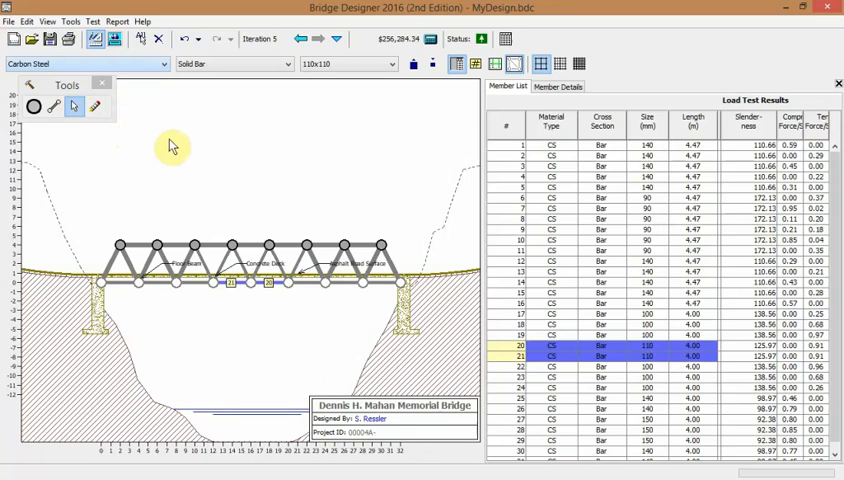
mouse_move(244, 102)
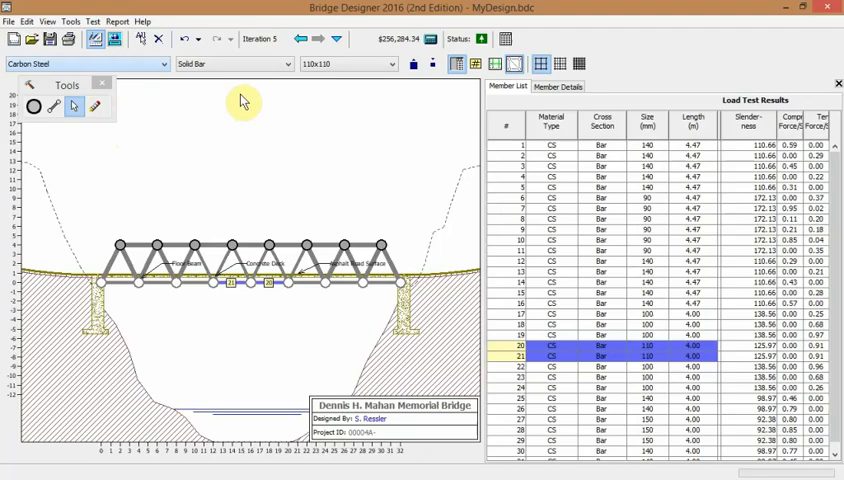
mouse_move(256, 100)
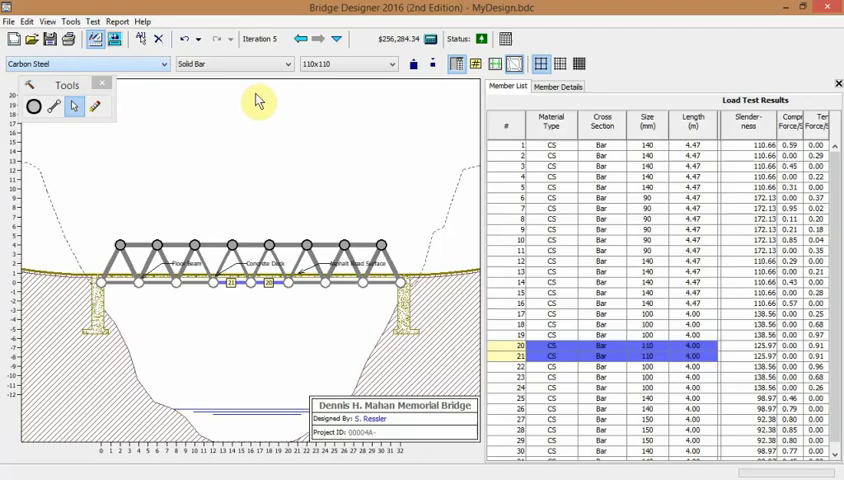
click(286, 64)
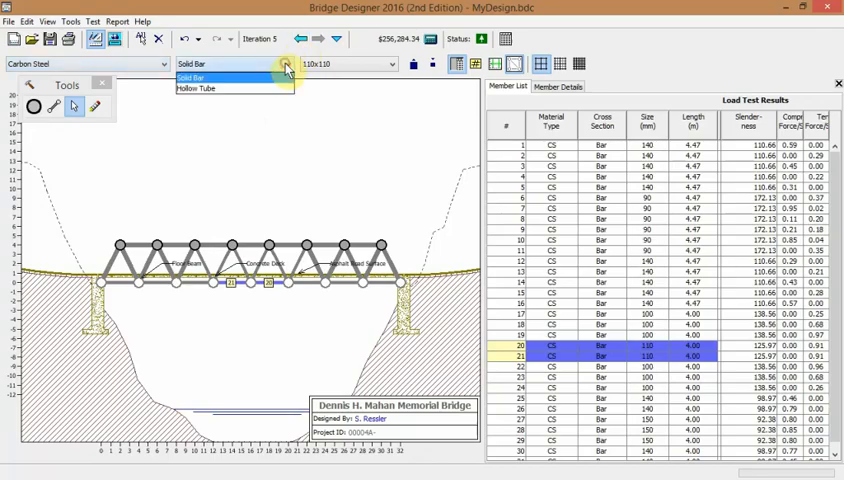
mouse_move(224, 88)
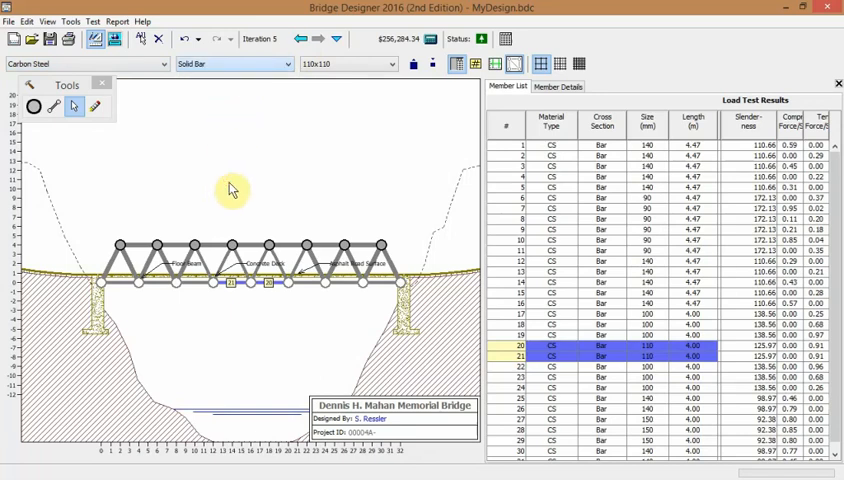
mouse_move(248, 186)
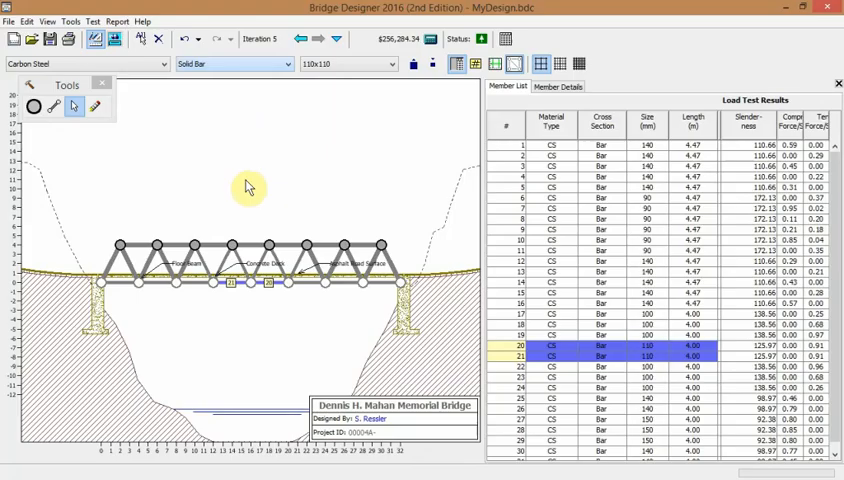
mouse_move(248, 184)
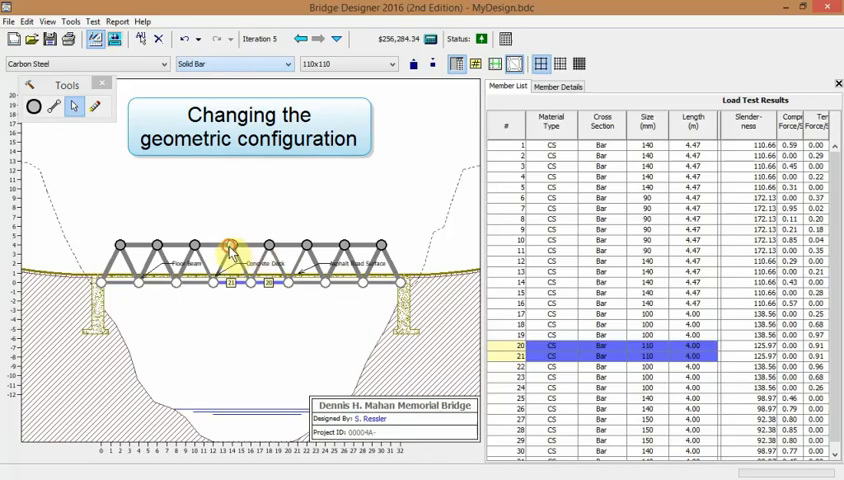
Step: Drag the top chord joints upward so the top chord forms a rounded arch
drag(232, 246, 232, 228)
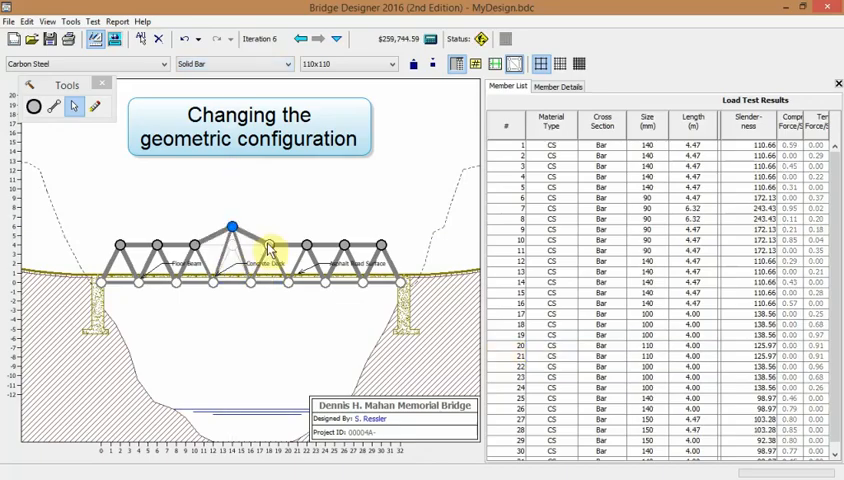
drag(232, 228, 268, 228)
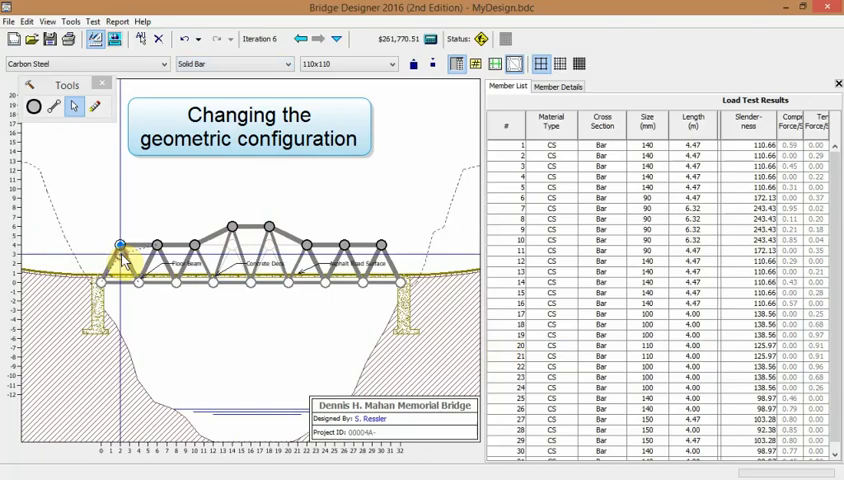
drag(120, 248, 382, 244)
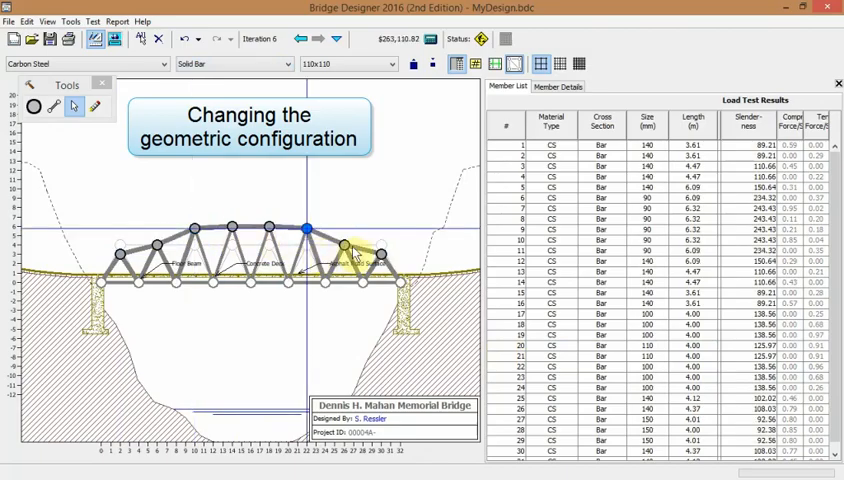
drag(308, 228, 344, 244)
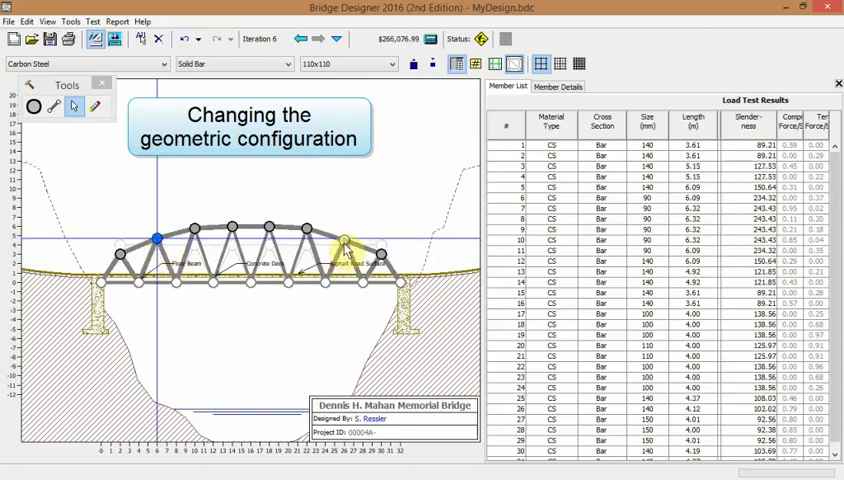
click(344, 240)
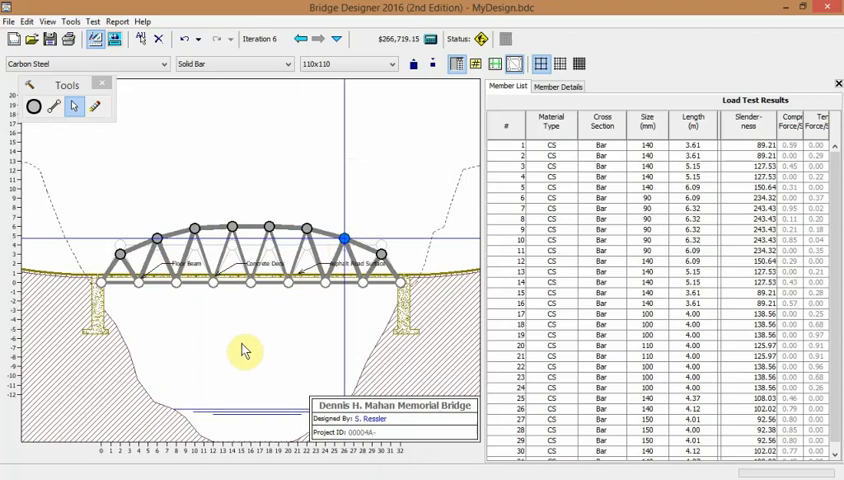
mouse_move(248, 352)
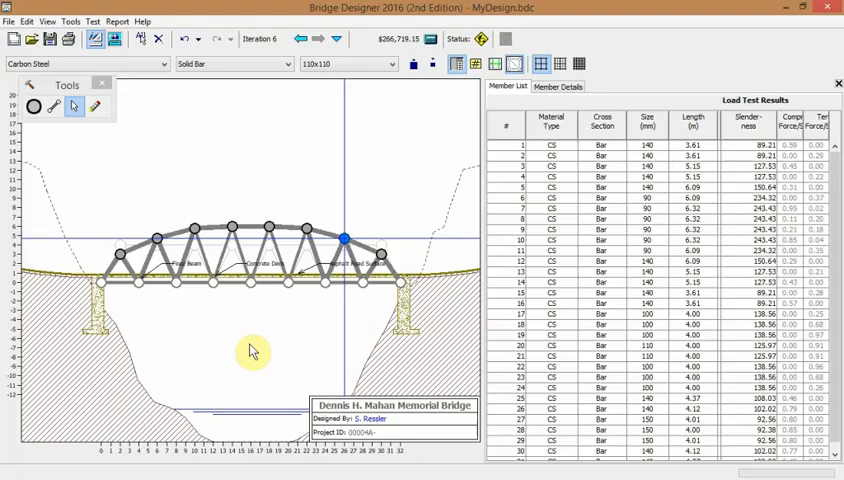
mouse_move(252, 352)
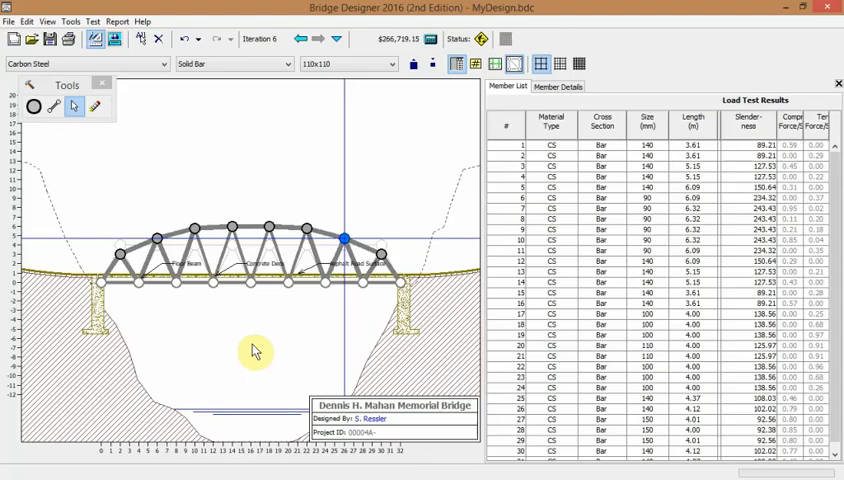
mouse_move(236, 292)
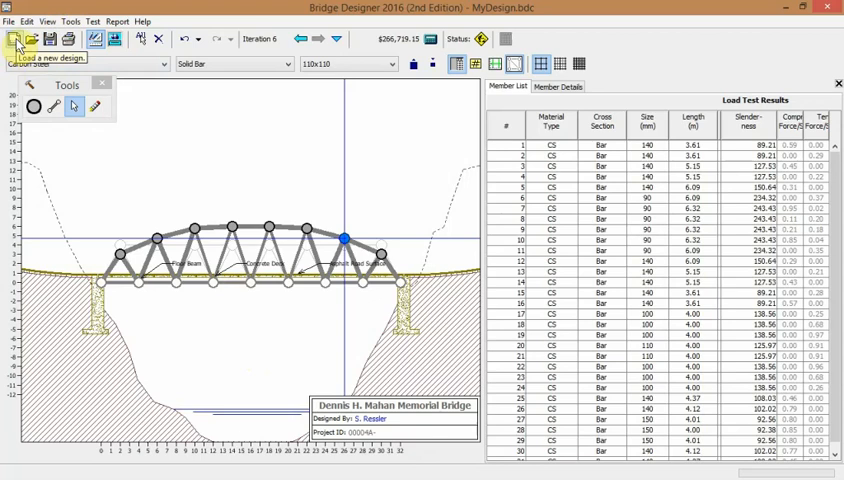
Step: Start a new bridge design and answer the Save Bridge Design prompt
click(16, 38)
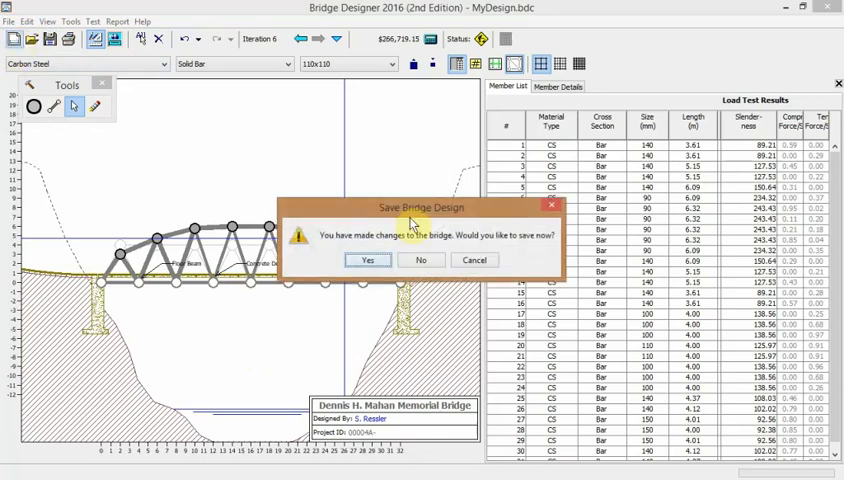
click(368, 260)
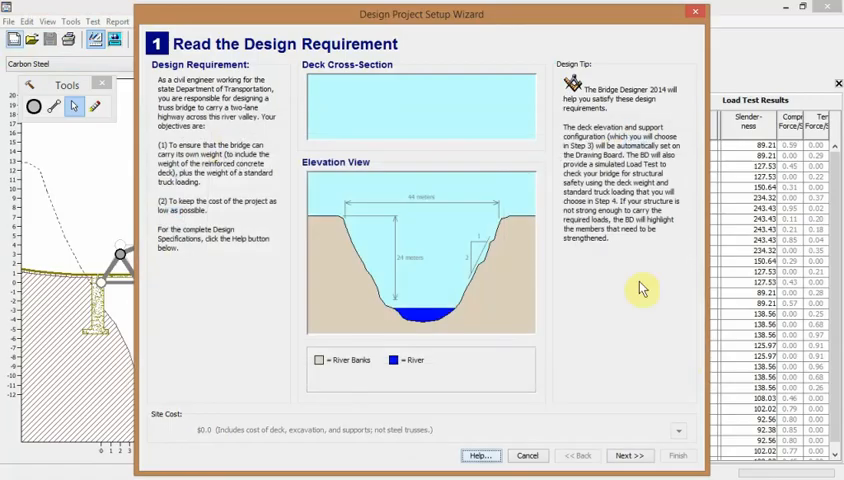
mouse_move(354, 238)
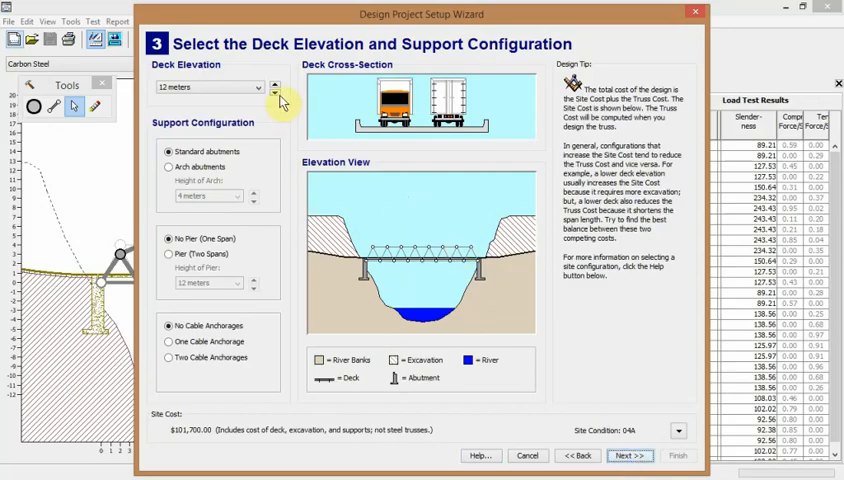
Step: Choose a 4 meter deck elevation and arch abutments in the setup wizard
click(276, 88)
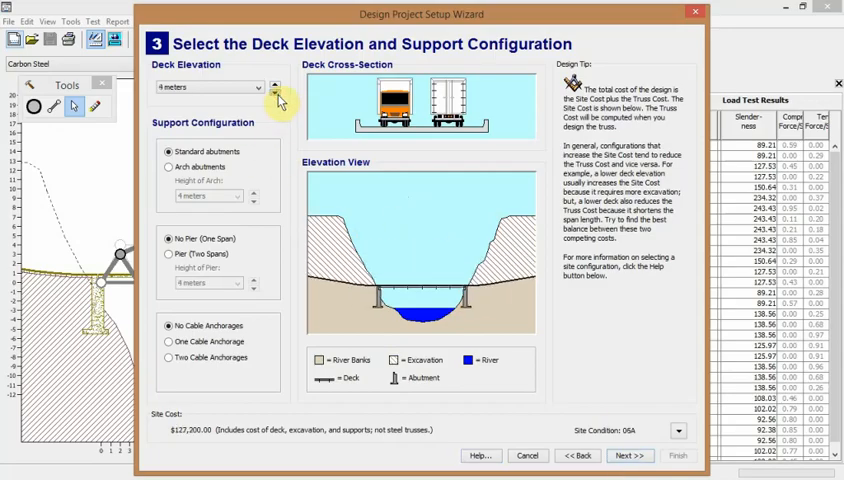
click(168, 166)
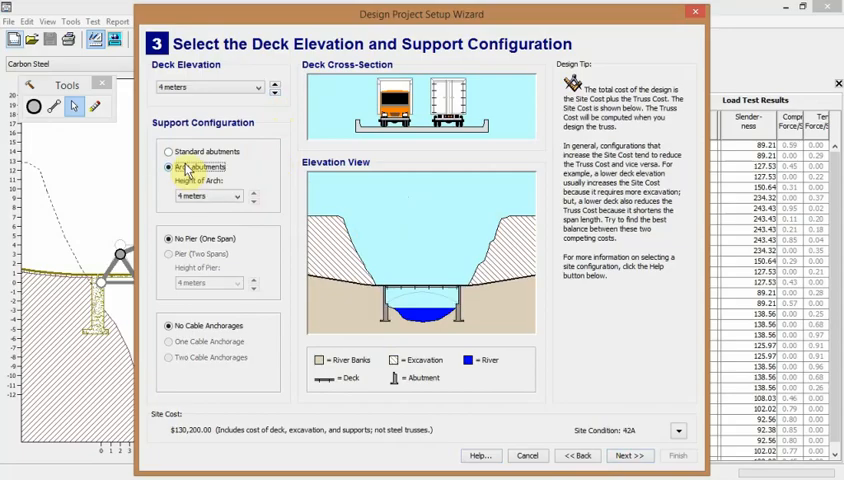
click(168, 166)
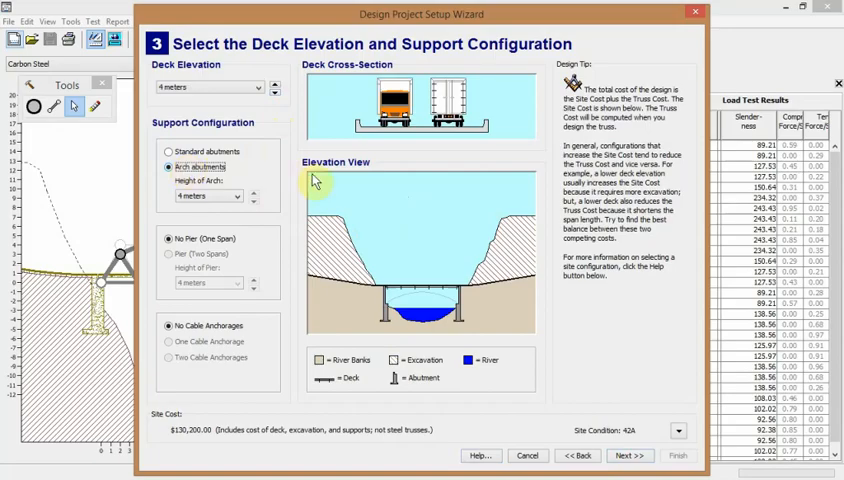